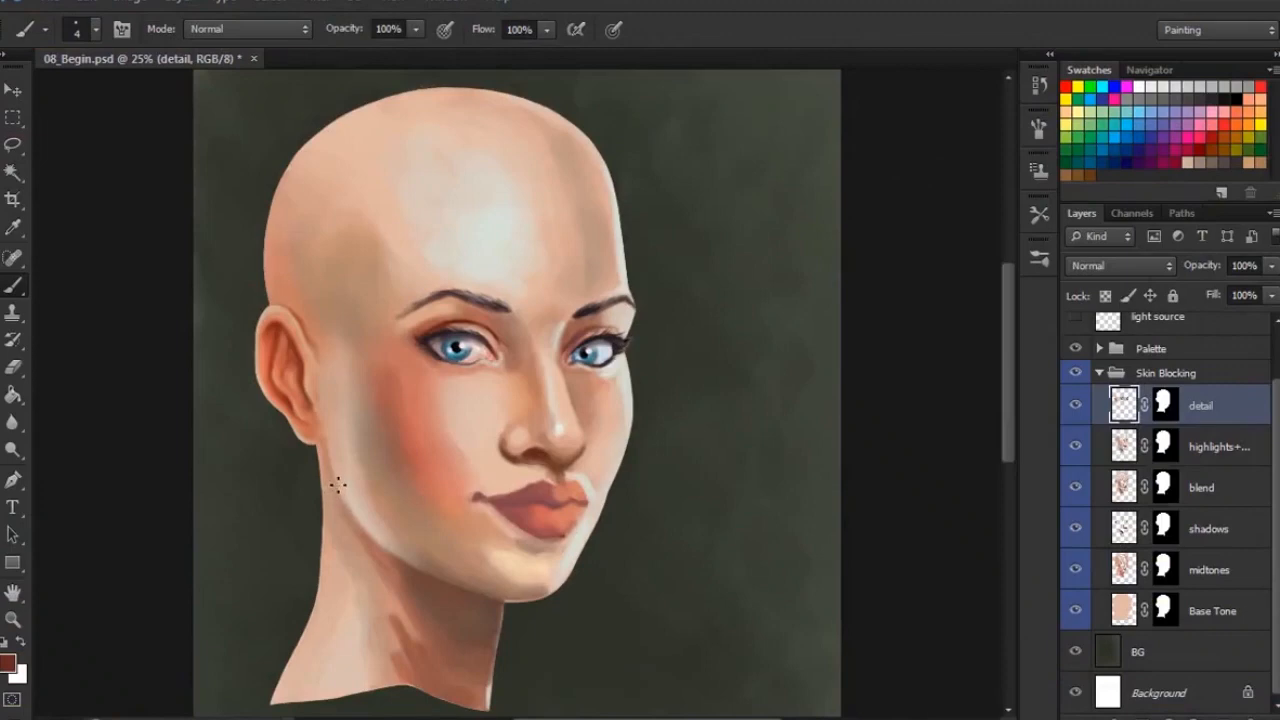
{"action": "mouse_move", "coordinate": [600, 400]}
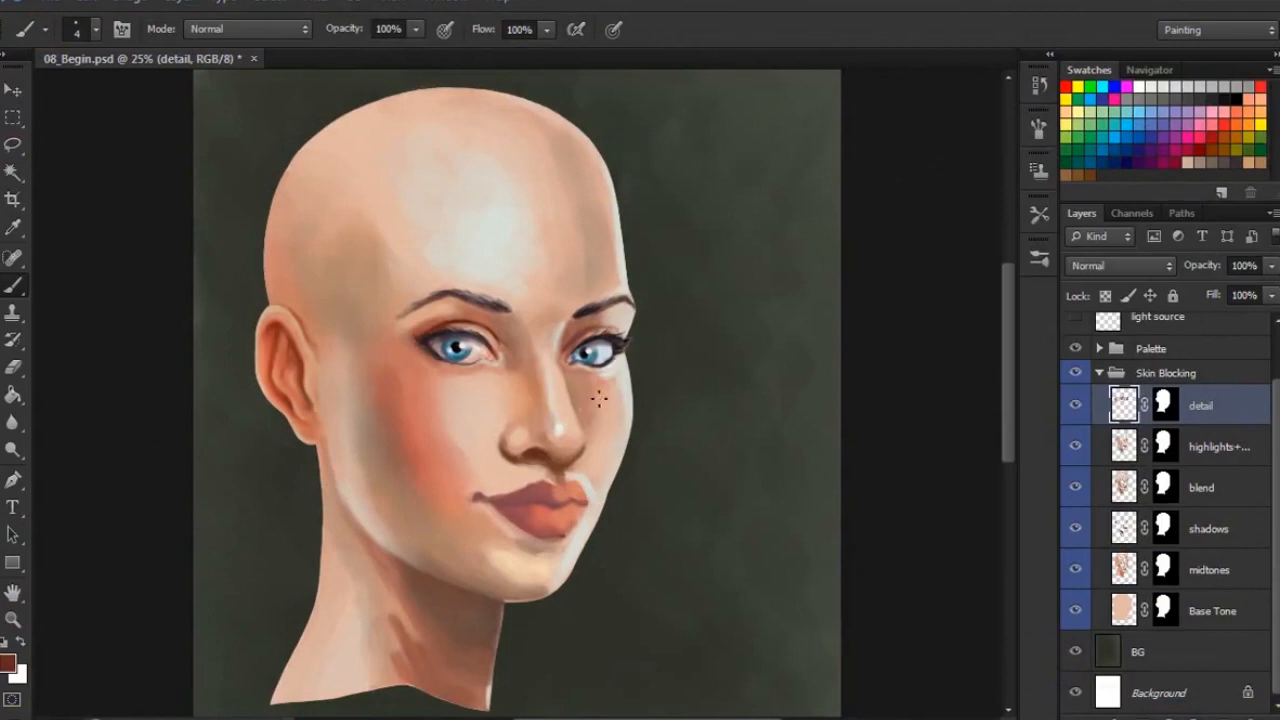
{"action": "mouse_move", "coordinate": [596, 392]}
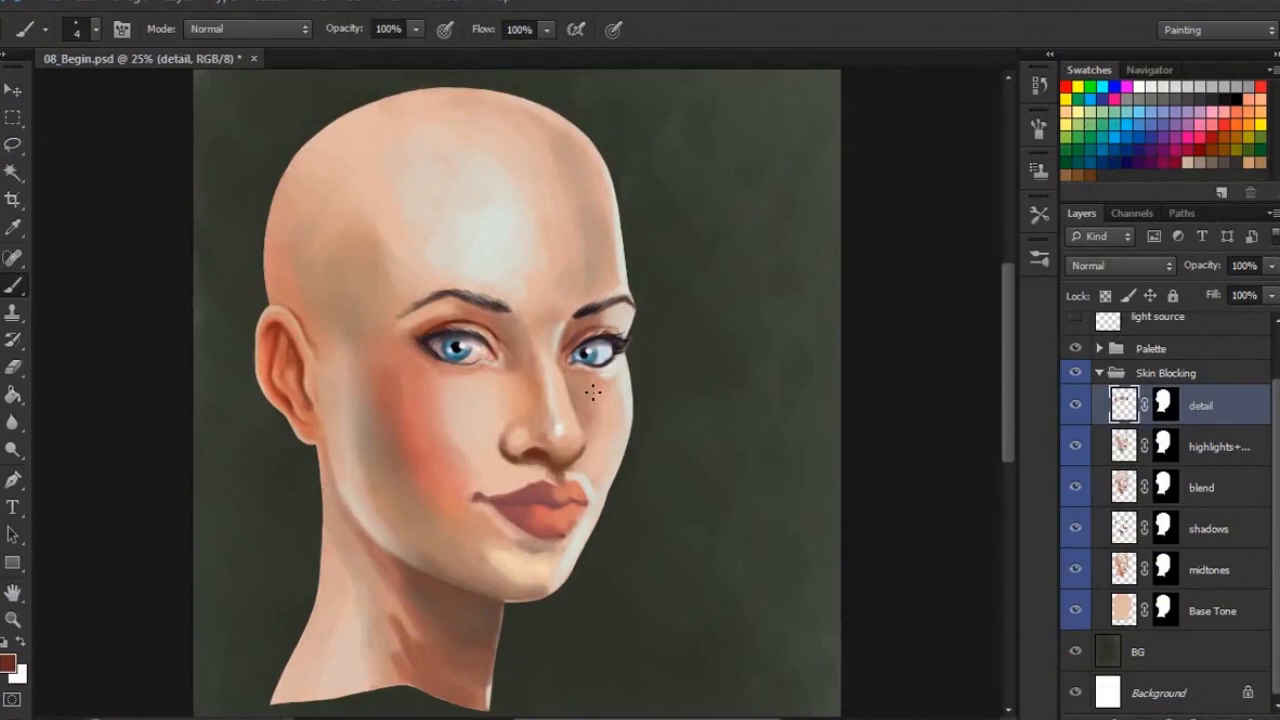
{"action": "mouse_move", "coordinate": [596, 508]}
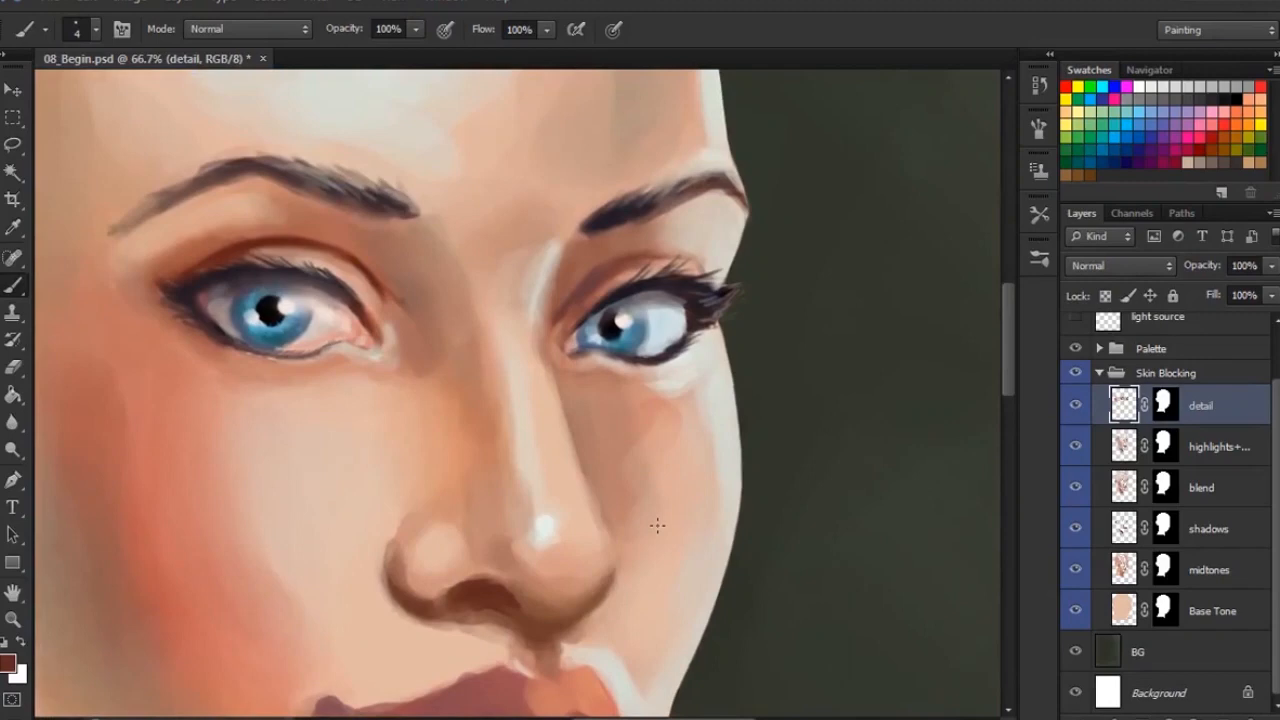
{"action": "mouse_move", "coordinate": [556, 538]}
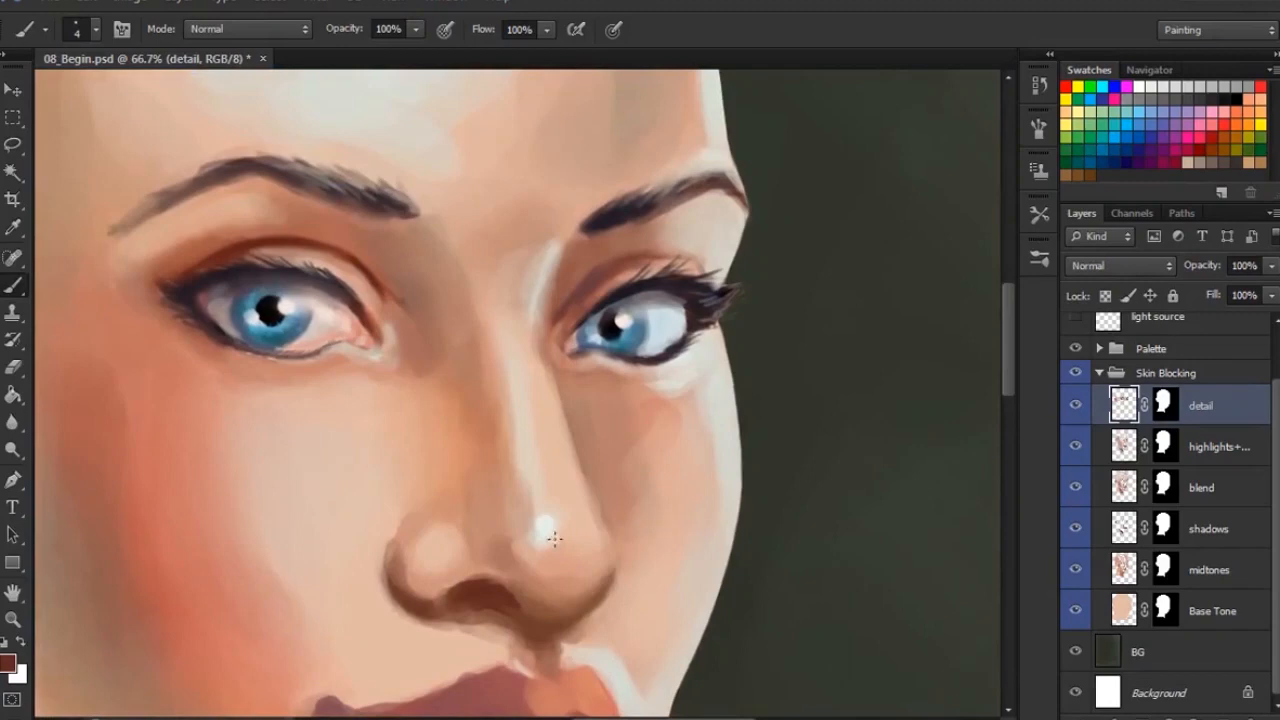
{"action": "mouse_move", "coordinate": [578, 528]}
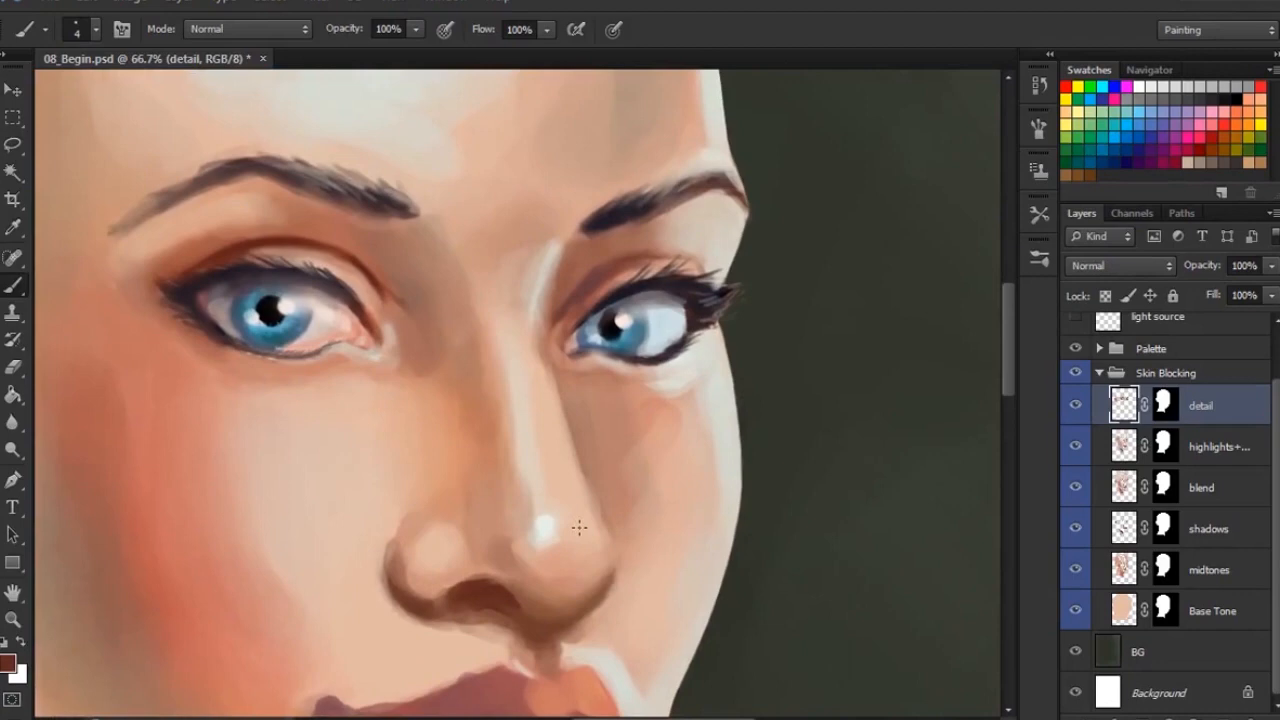
{"action": "mouse_move", "coordinate": [532, 416]}
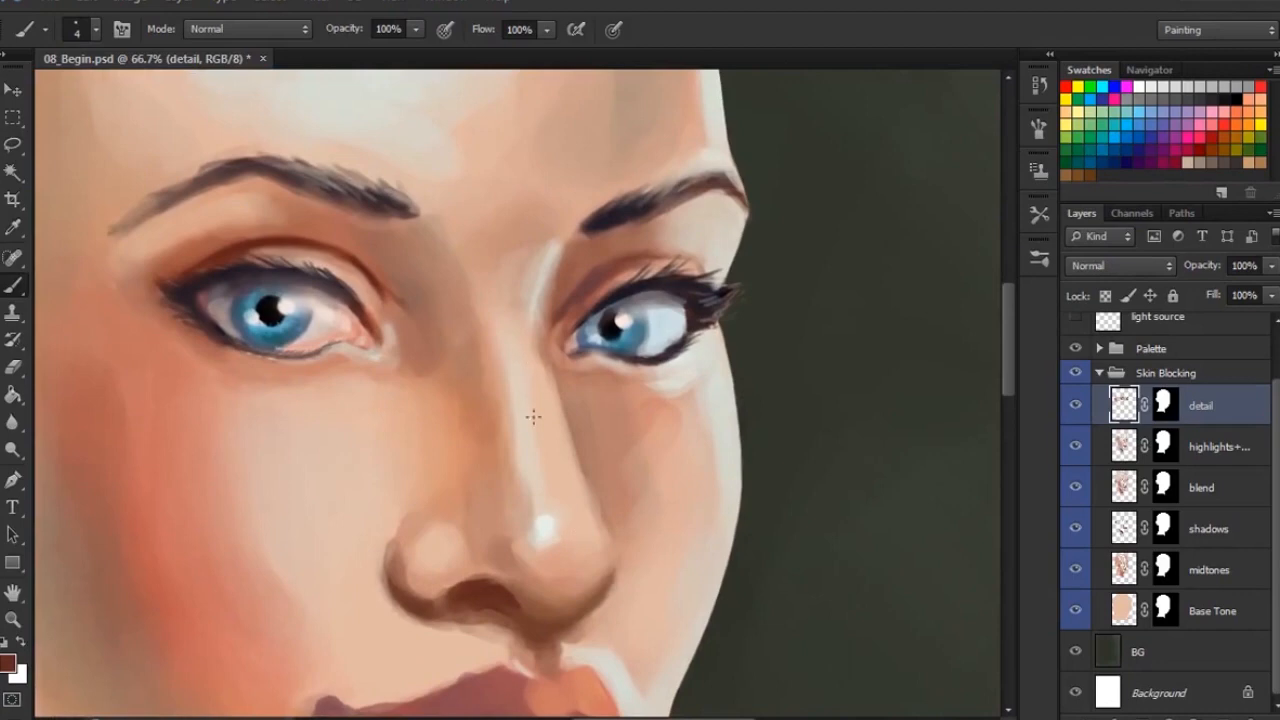
{"action": "mouse_move", "coordinate": [548, 552]}
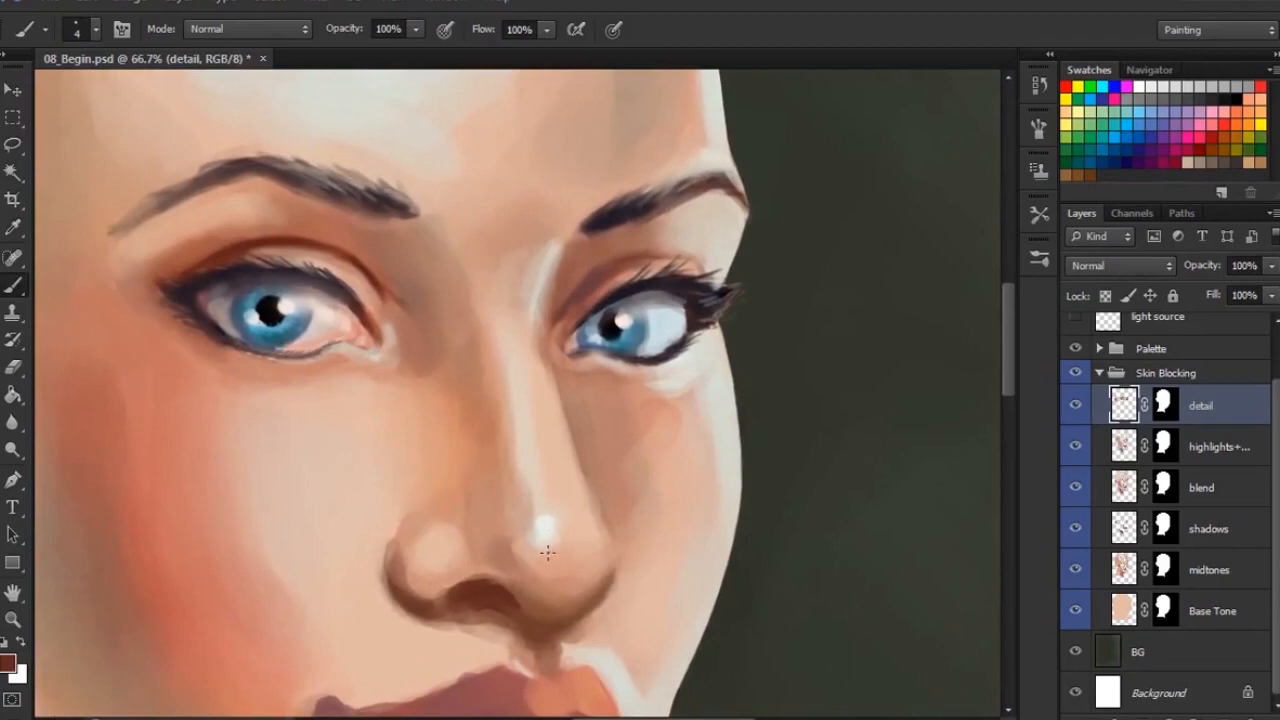
{"action": "mouse_move", "coordinate": [560, 524]}
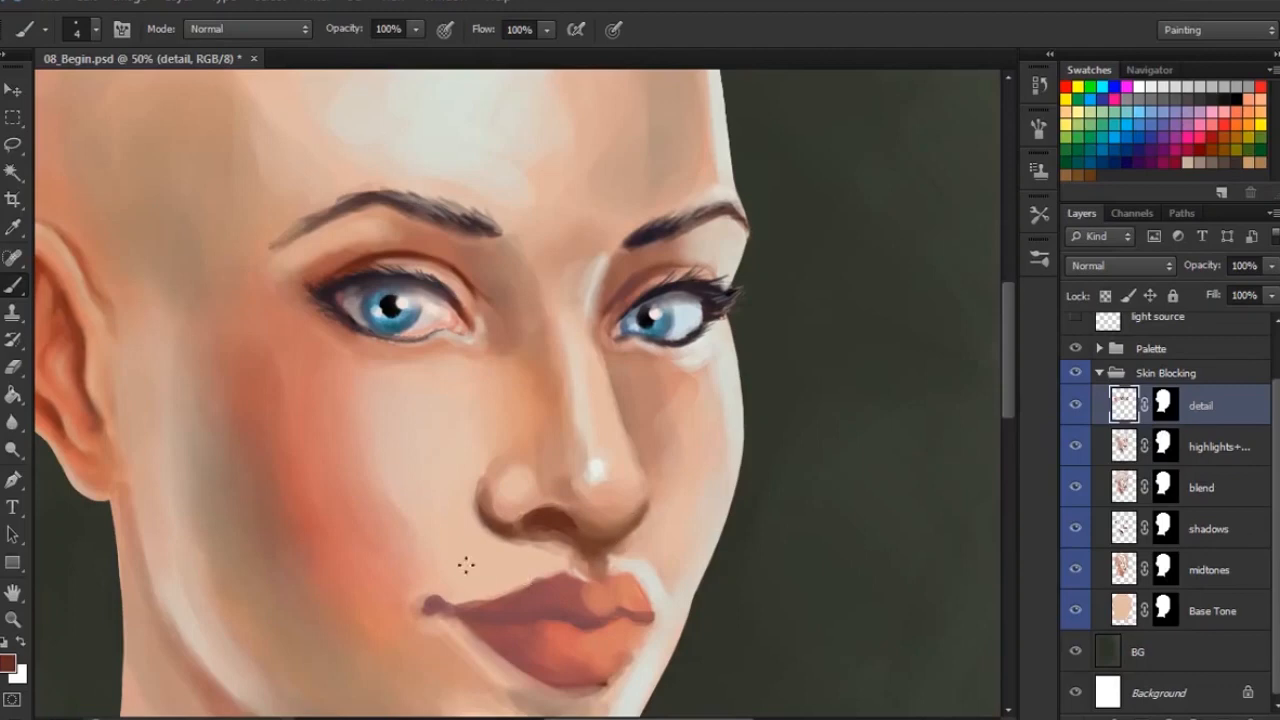
{"action": "mouse_move", "coordinate": [700, 452]}
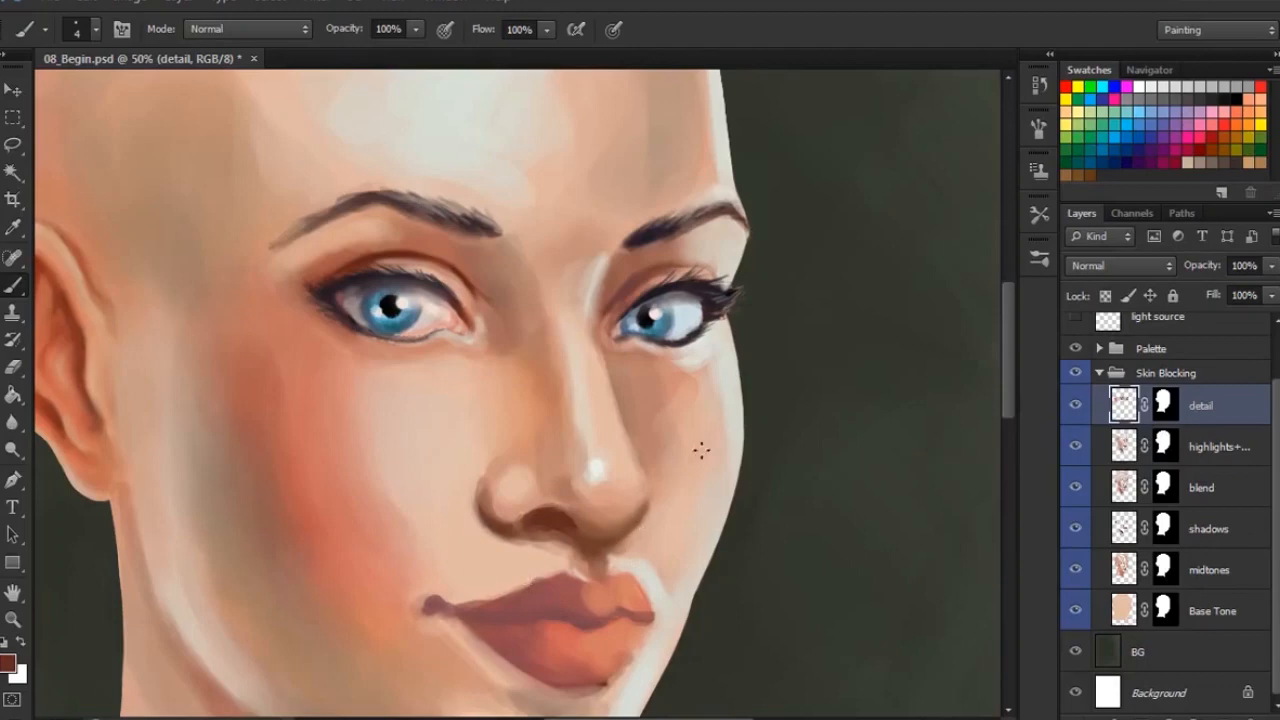
{"action": "mouse_move", "coordinate": [614, 412]}
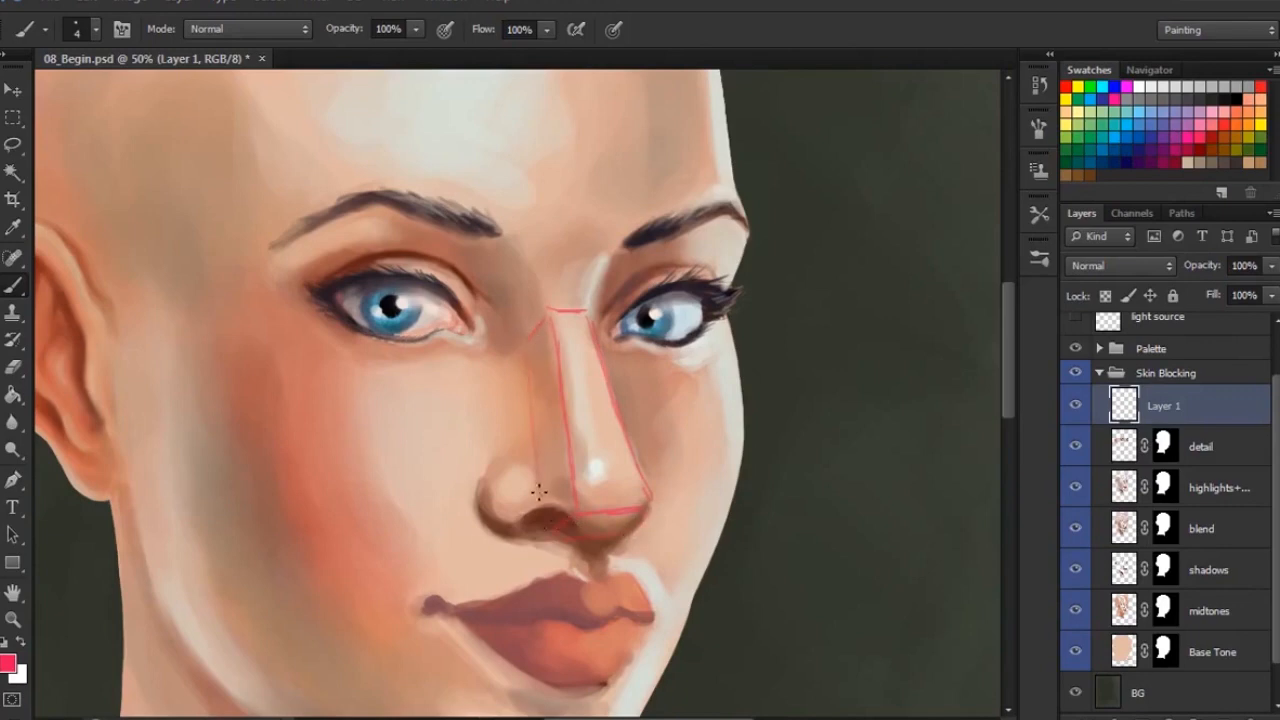
- Sketch pink construction lines over the nose, then send the guide layer to the trash
{"action": "left_click_drag", "start_coordinate": [540, 490], "coordinate": [564, 520]}
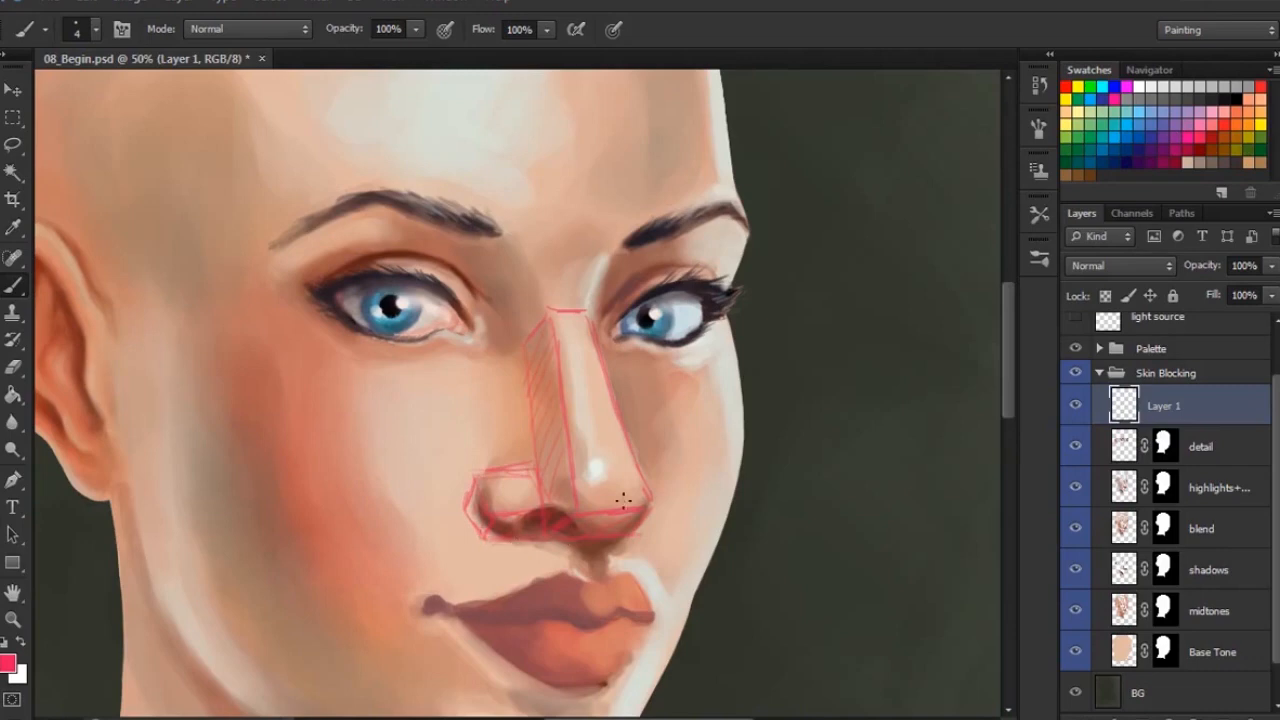
{"action": "mouse_move", "coordinate": [570, 332]}
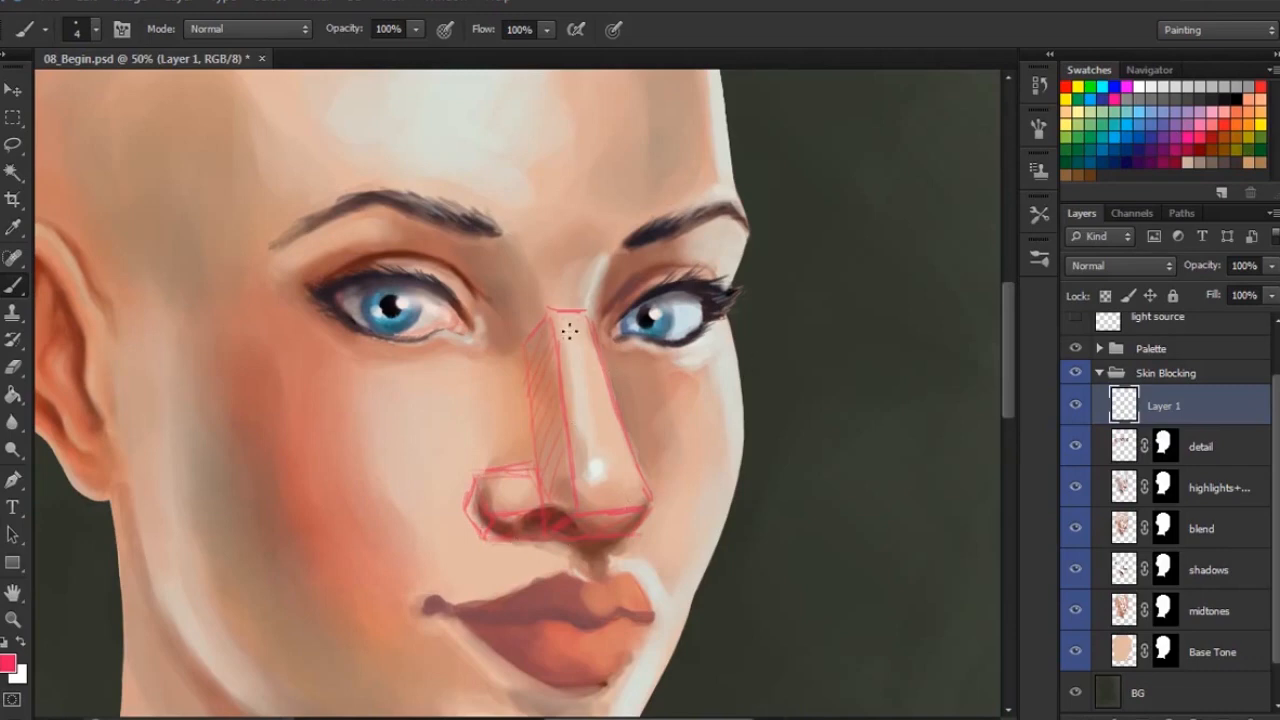
{"action": "mouse_move", "coordinate": [596, 512]}
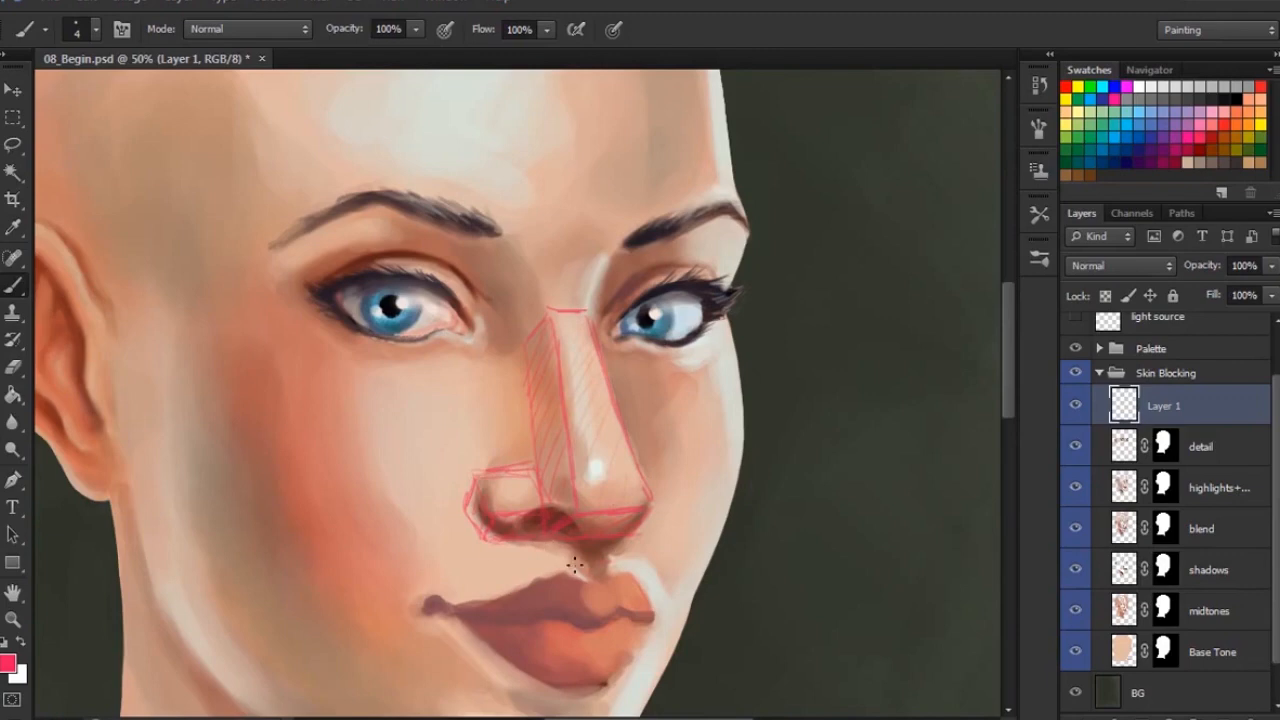
{"action": "left_click", "coordinate": [1252, 192]}
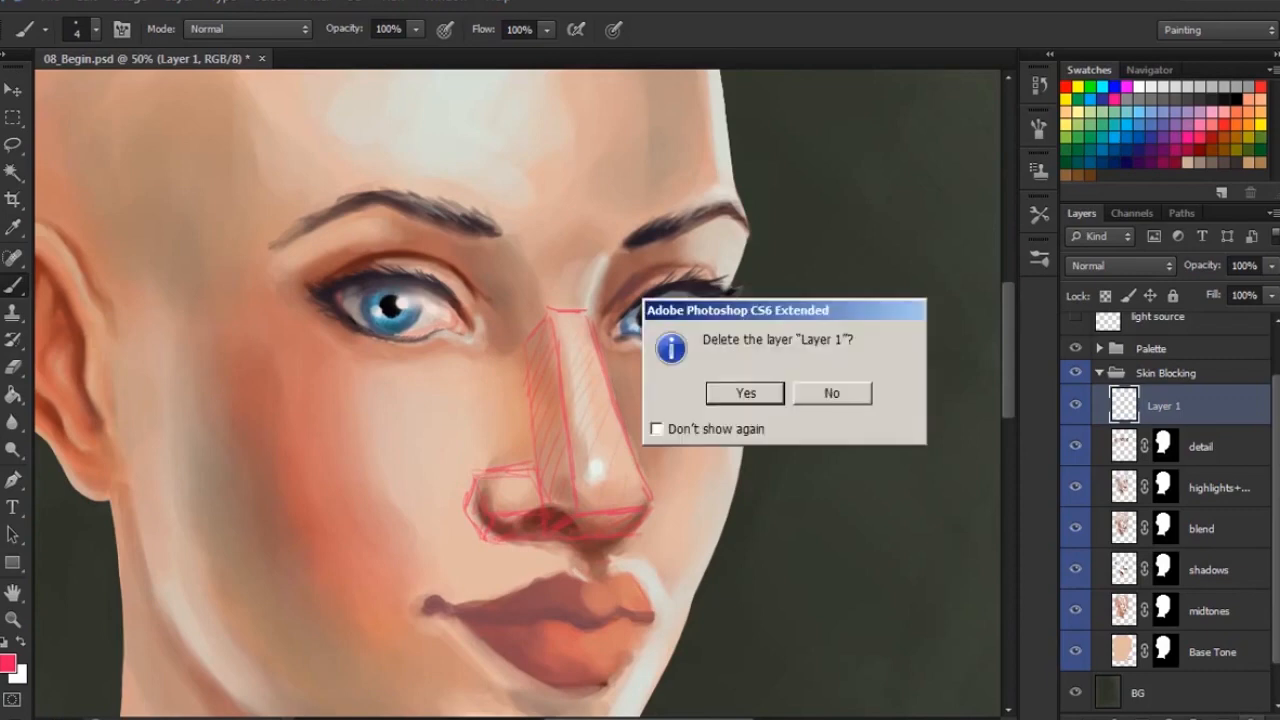
- Confirm deleting Layer 1 and sample a skin tone near the nostril for repainting
{"action": "left_click", "coordinate": [744, 392]}
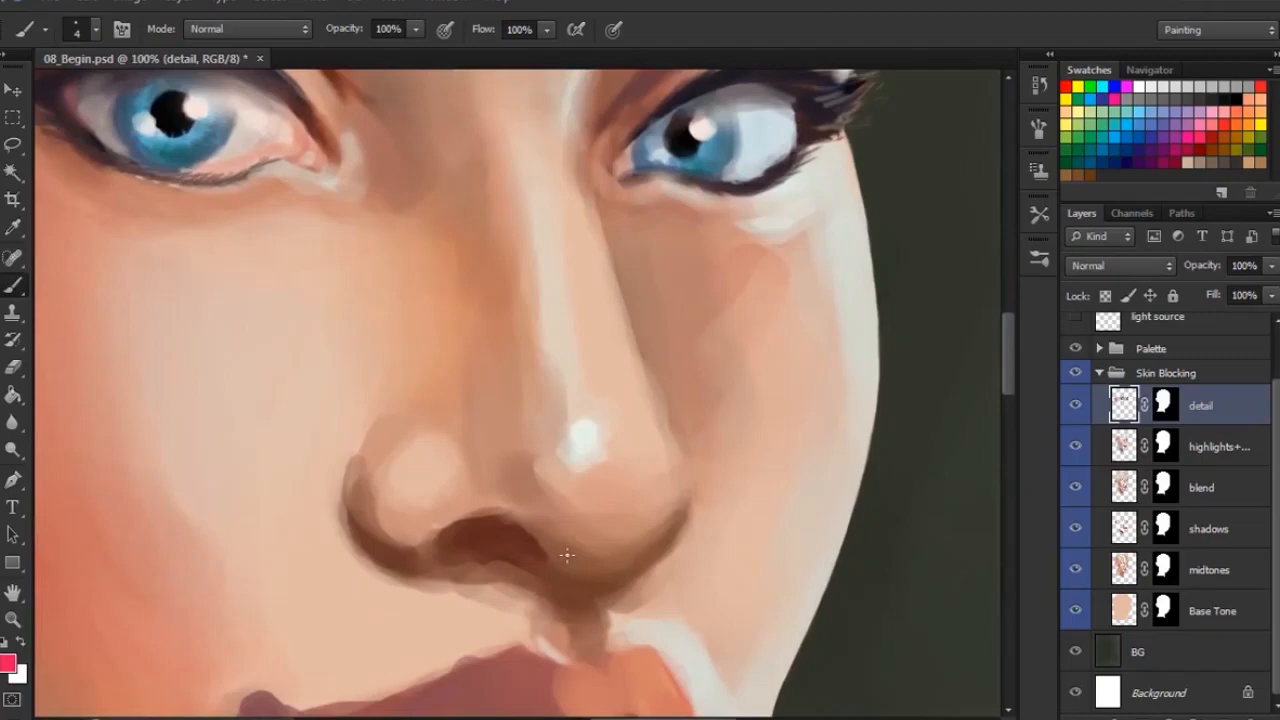
{"action": "mouse_move", "coordinate": [478, 530]}
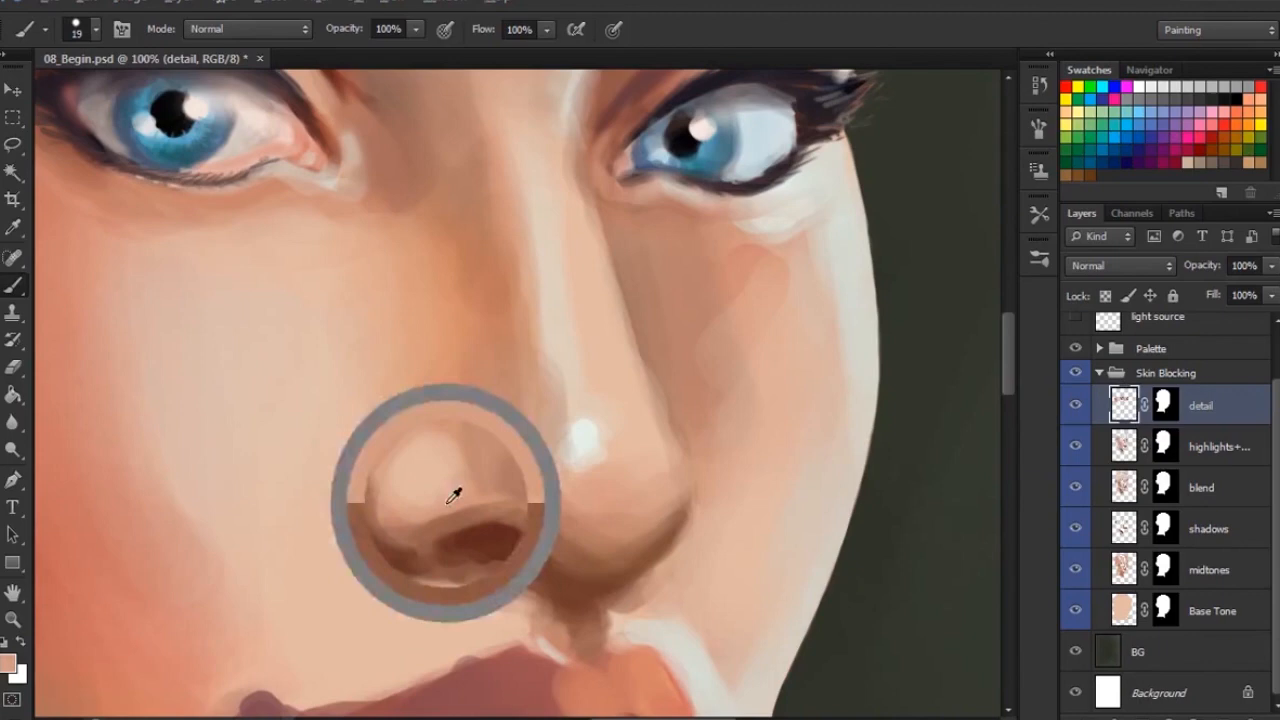
{"action": "left_click_drag", "start_coordinate": [450, 496], "coordinate": [572, 544]}
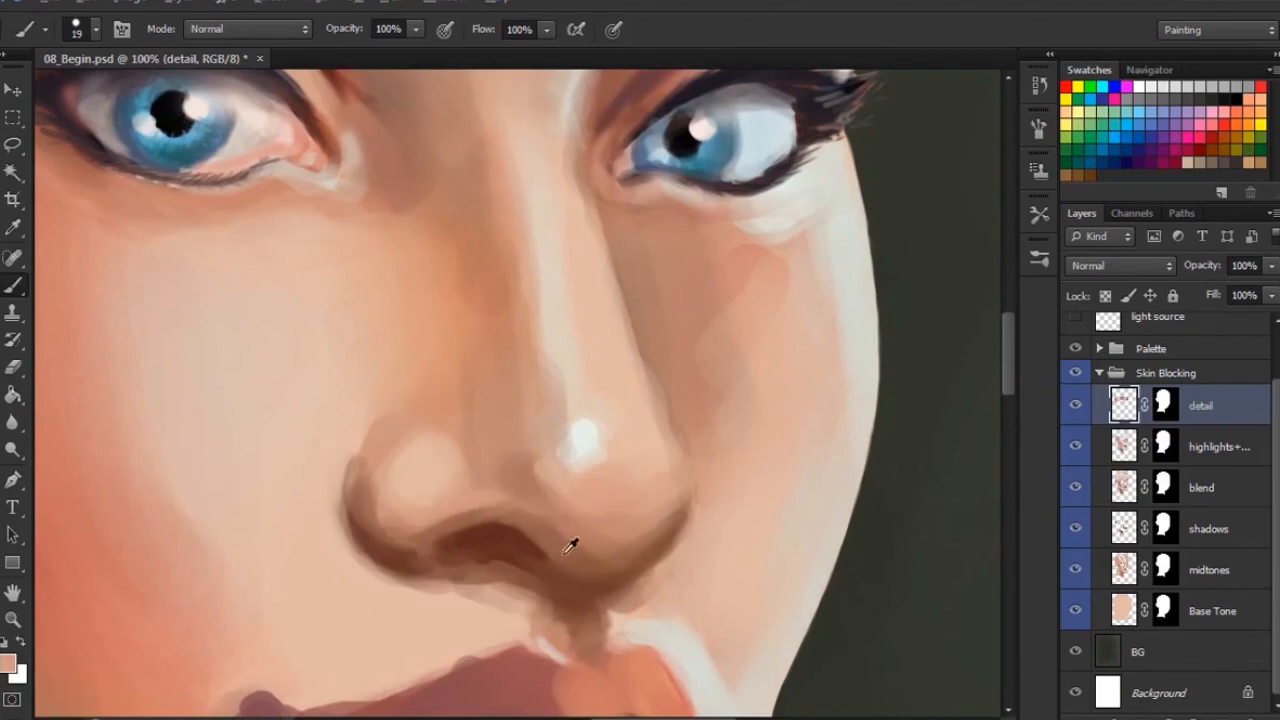
{"action": "mouse_move", "coordinate": [592, 548]}
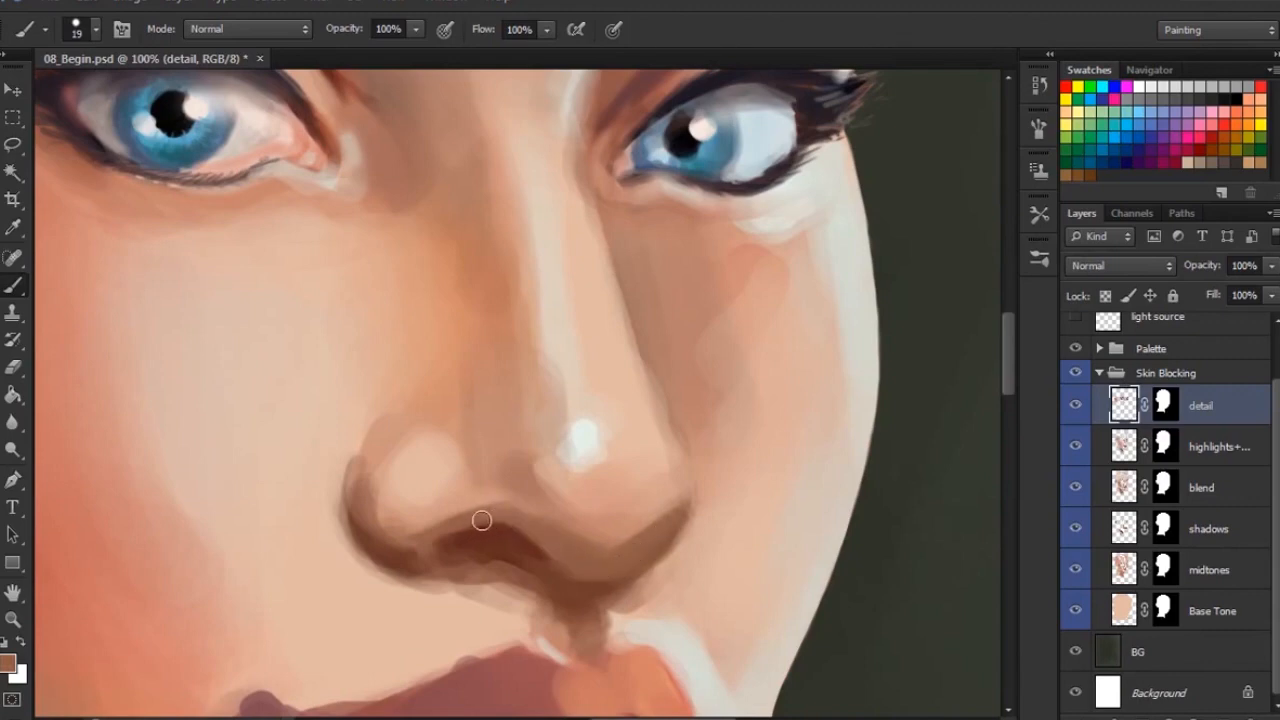
{"action": "mouse_move", "coordinate": [512, 520]}
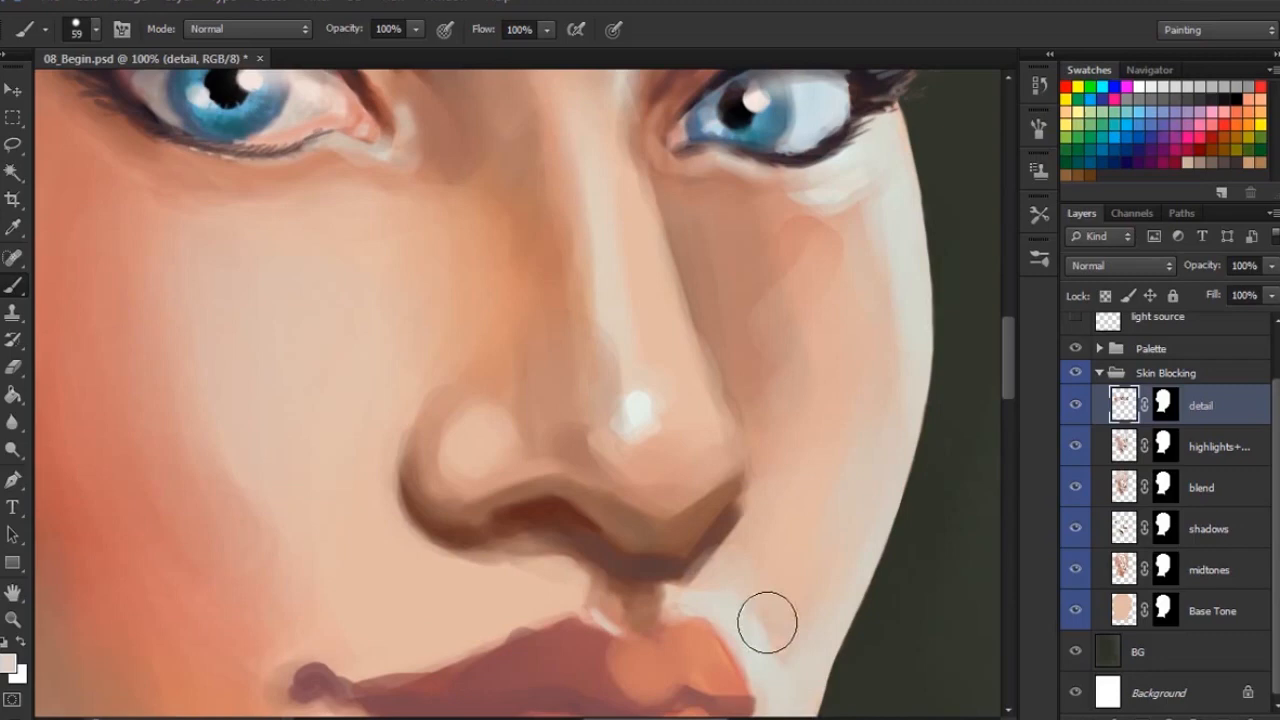
{"action": "mouse_move", "coordinate": [768, 590]}
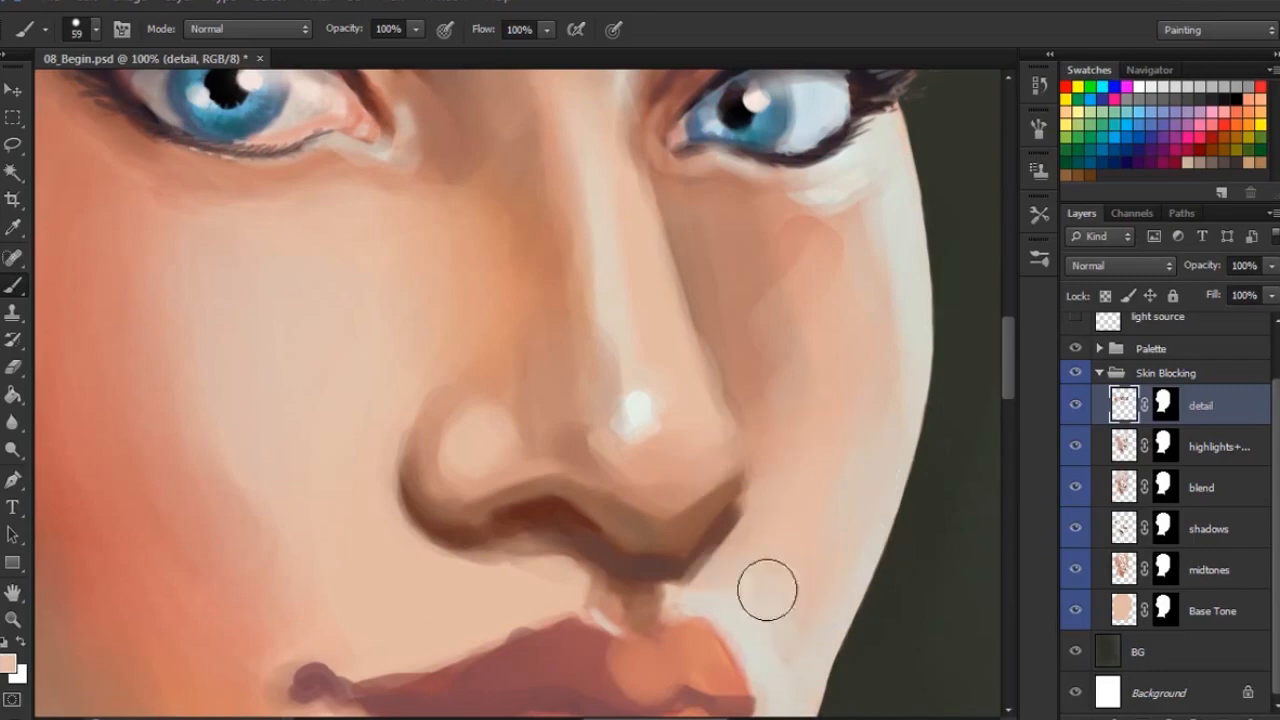
{"action": "mouse_move", "coordinate": [756, 578]}
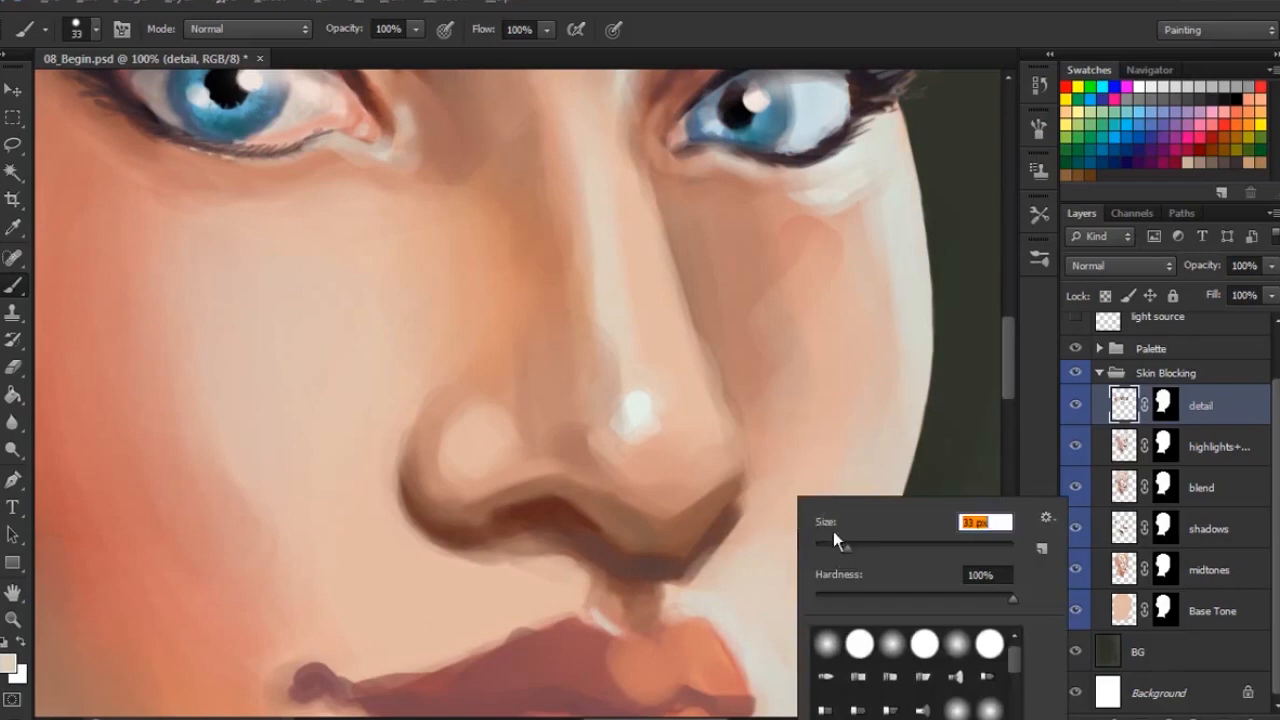
- Reduce the brush size for fine detail work on the nose tip and nostrils
{"action": "left_click", "coordinate": [760, 554]}
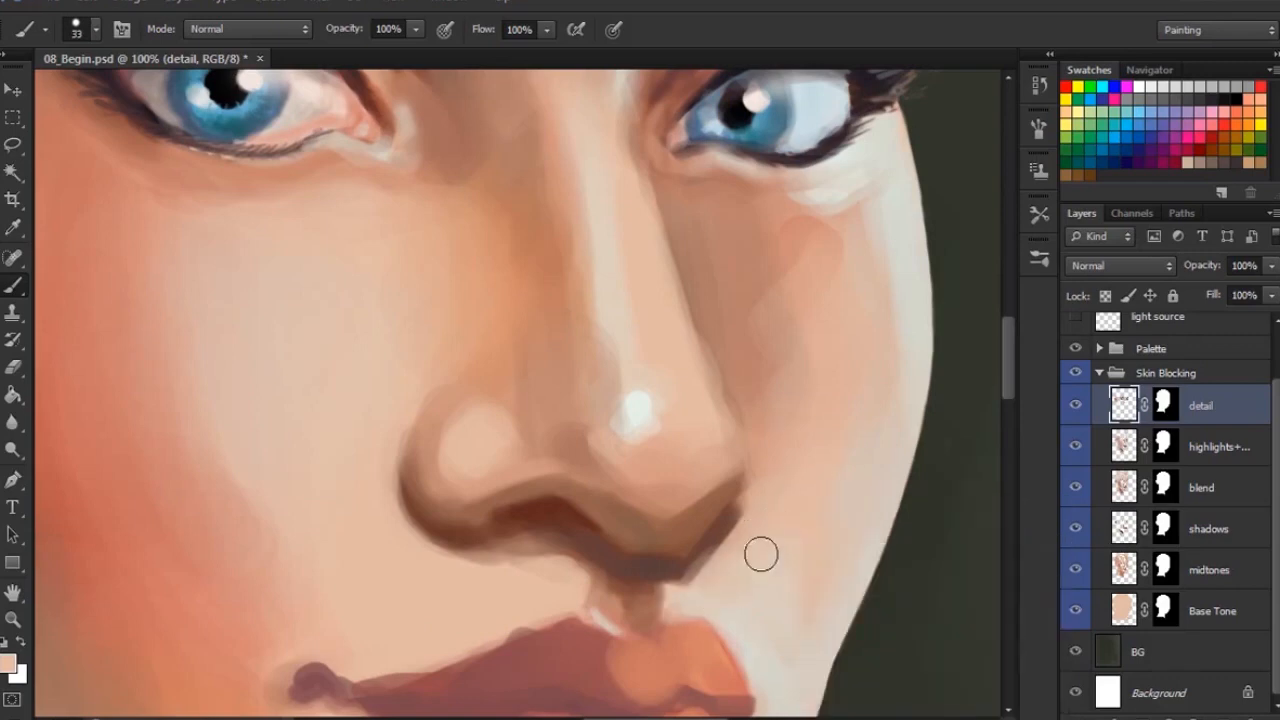
{"action": "right_click", "coordinate": [760, 556]}
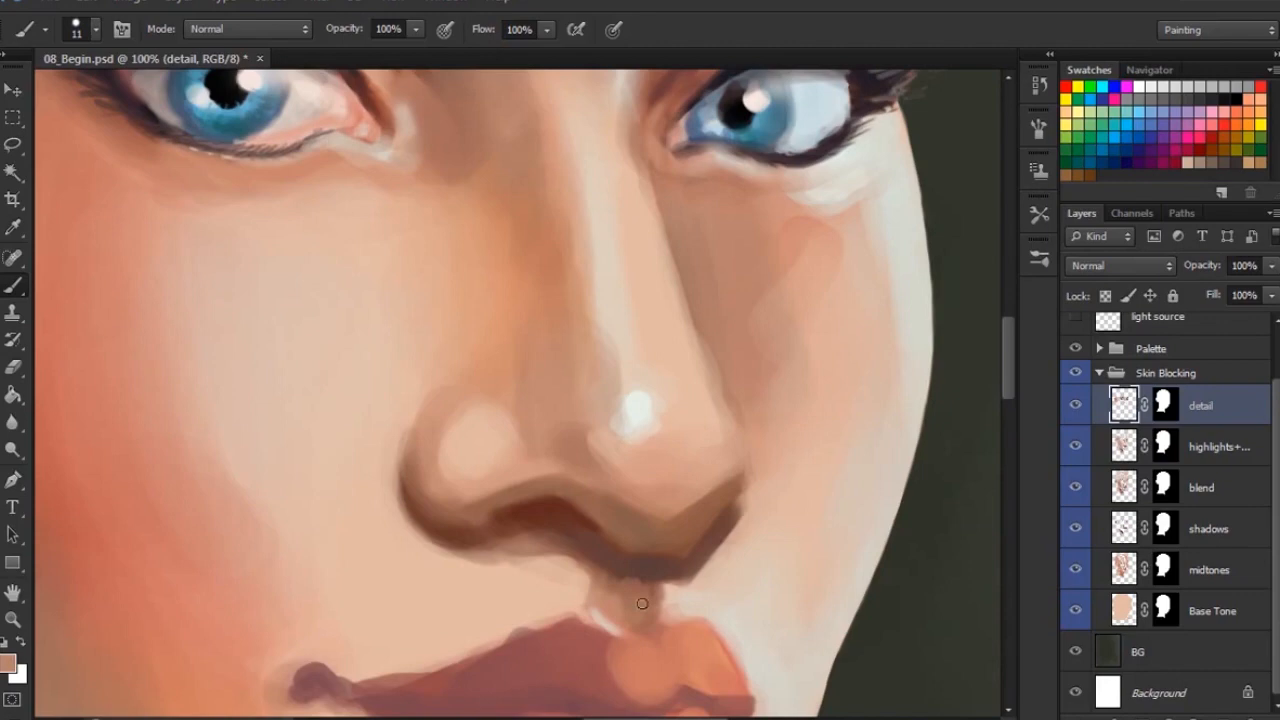
{"action": "mouse_move", "coordinate": [636, 580]}
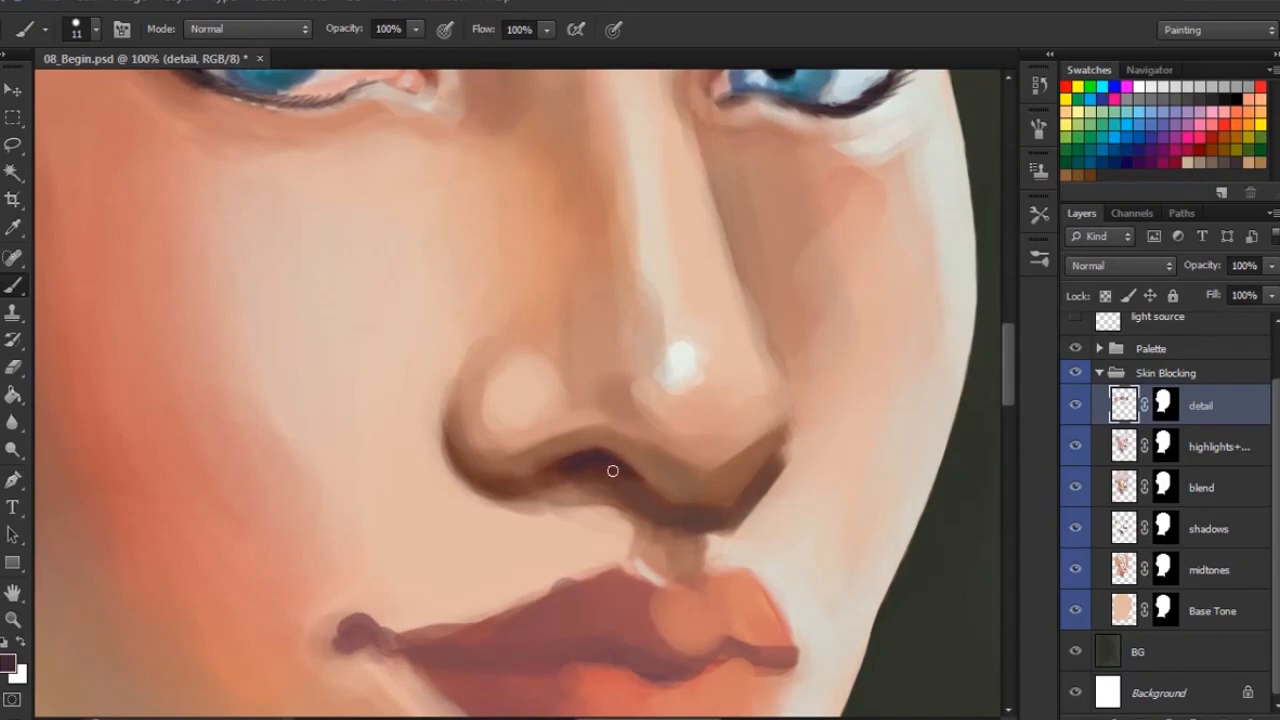
{"action": "mouse_move", "coordinate": [564, 472]}
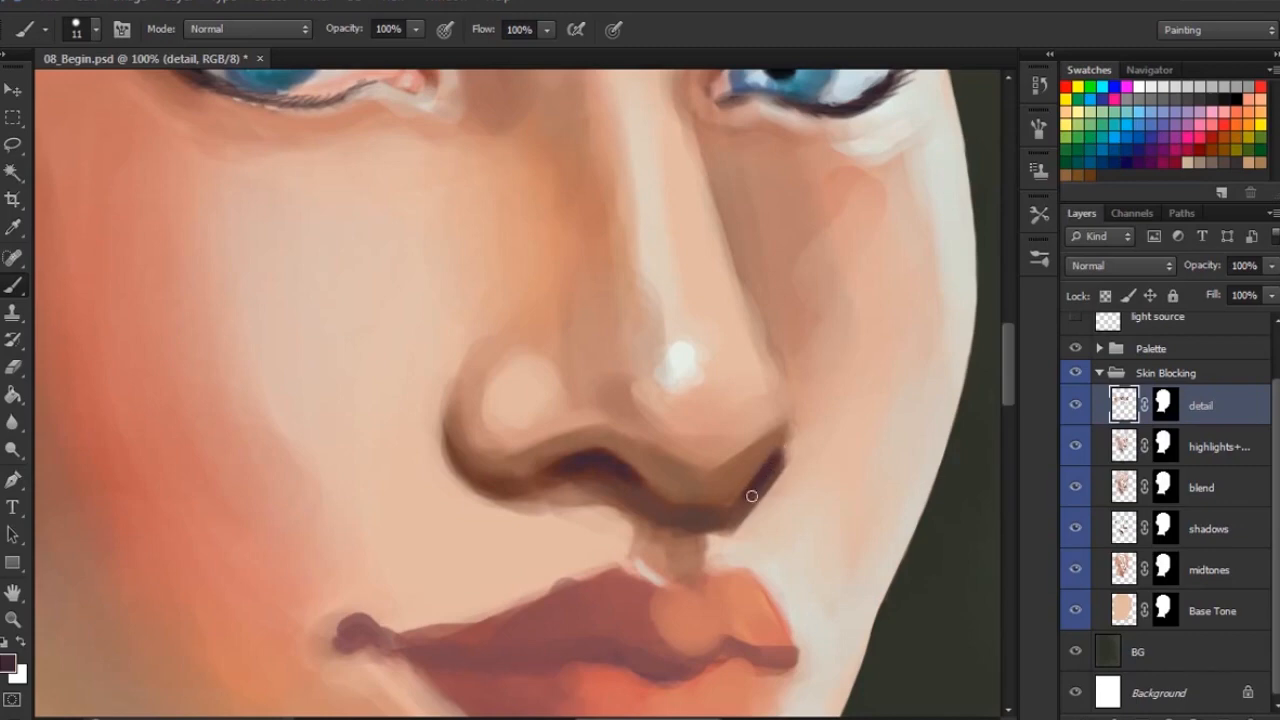
{"action": "mouse_move", "coordinate": [784, 438]}
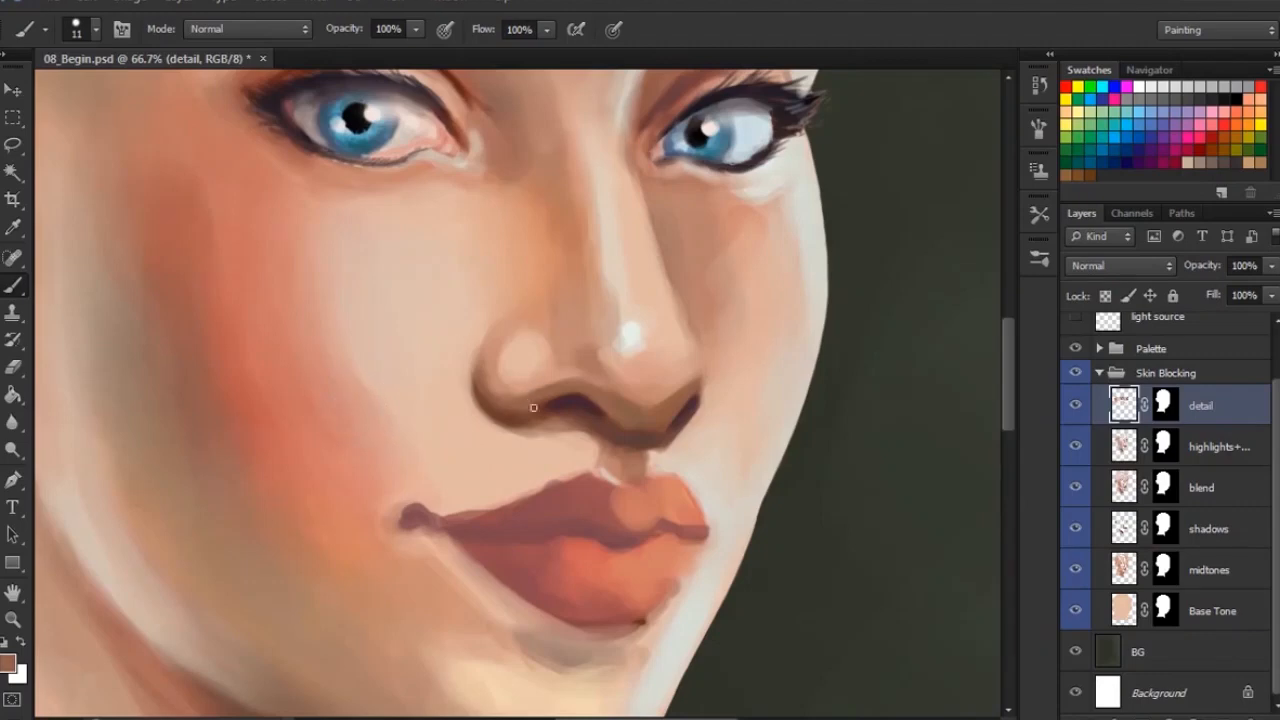
{"action": "mouse_move", "coordinate": [524, 390]}
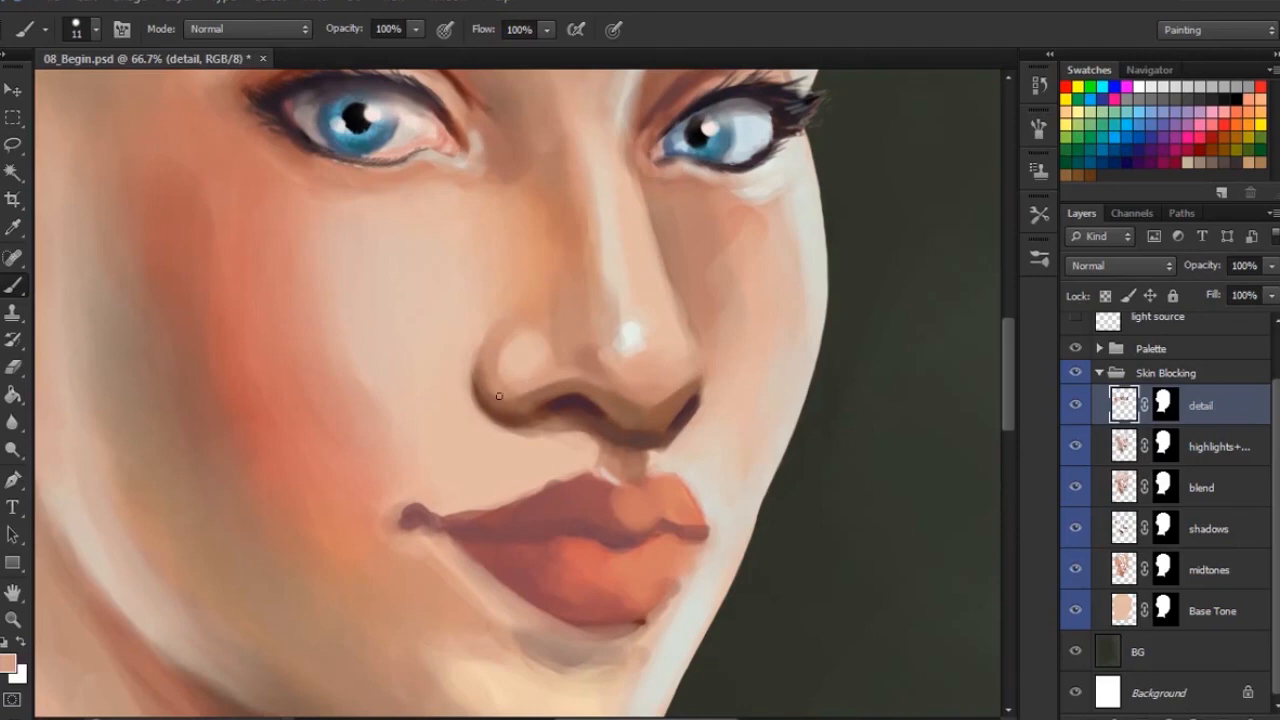
{"action": "mouse_move", "coordinate": [544, 374]}
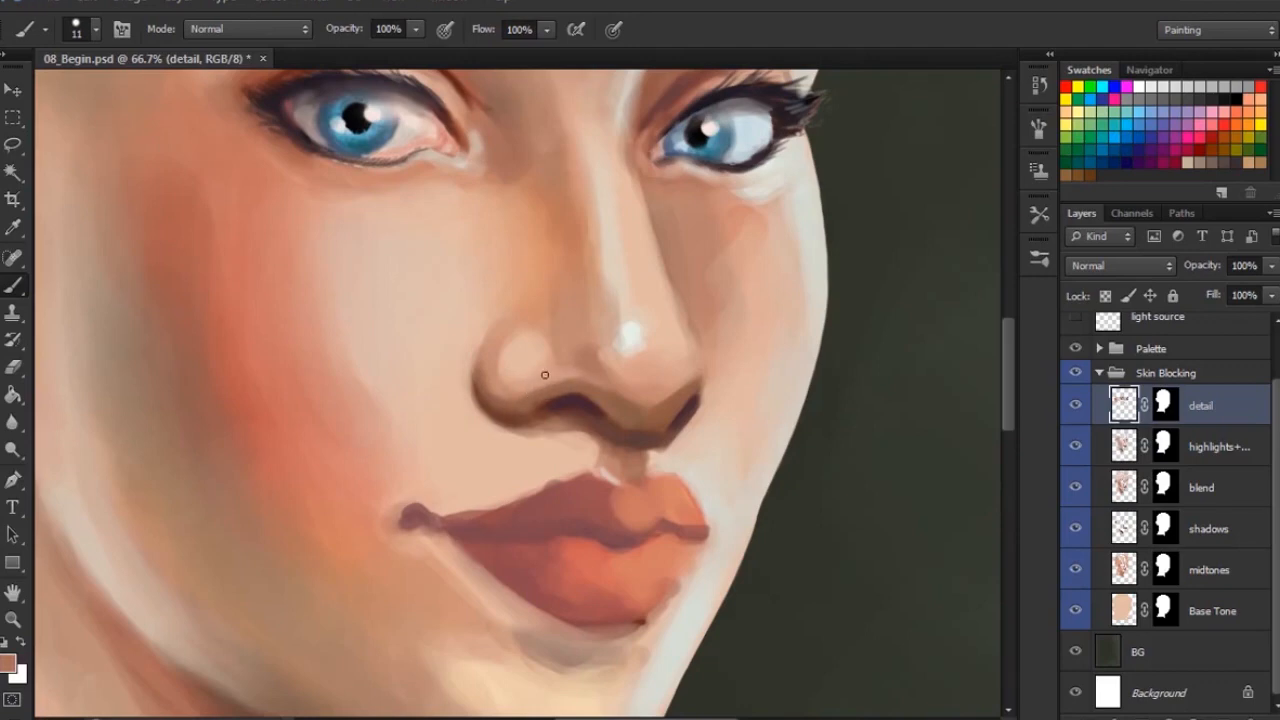
{"action": "mouse_move", "coordinate": [512, 336]}
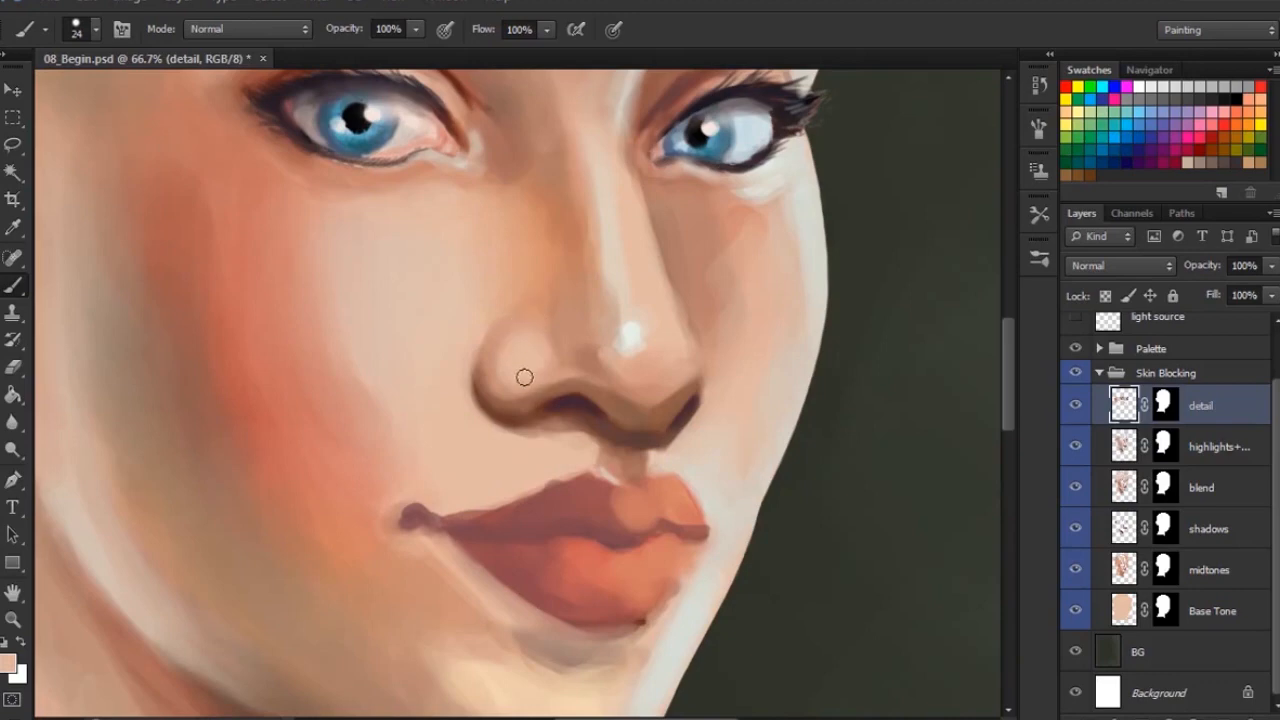
{"action": "mouse_move", "coordinate": [592, 154]}
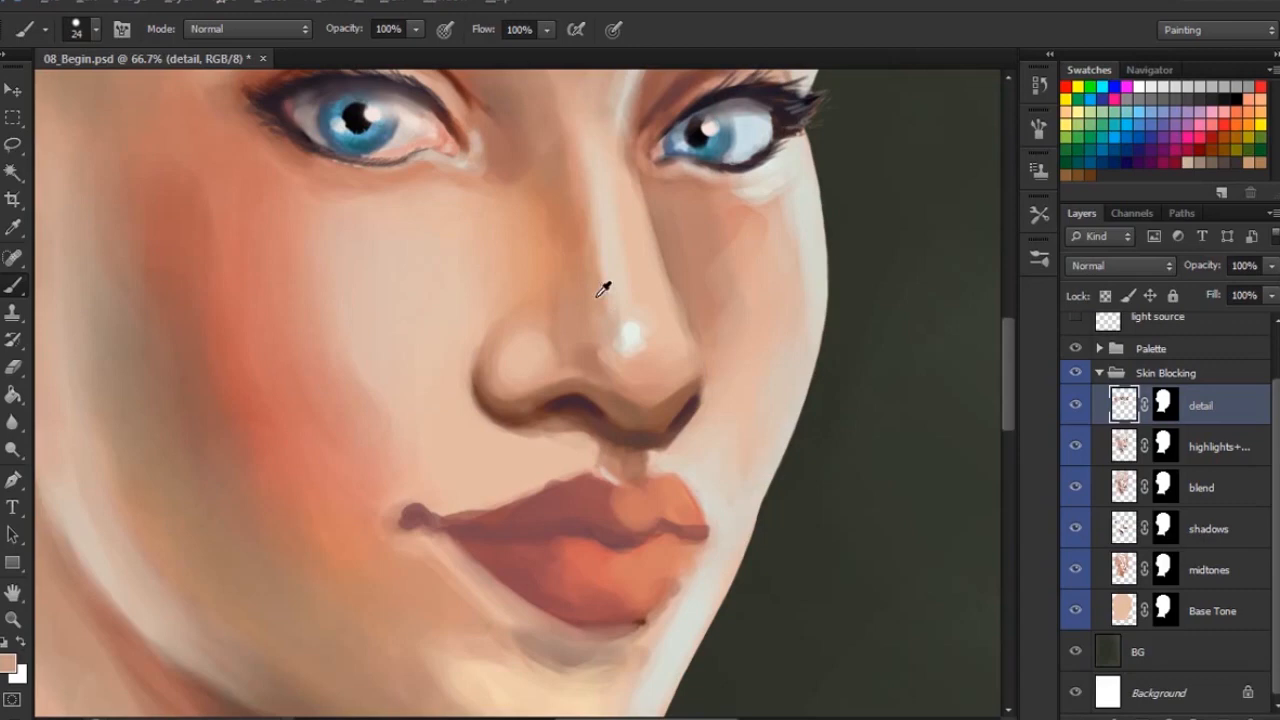
{"action": "mouse_move", "coordinate": [628, 340]}
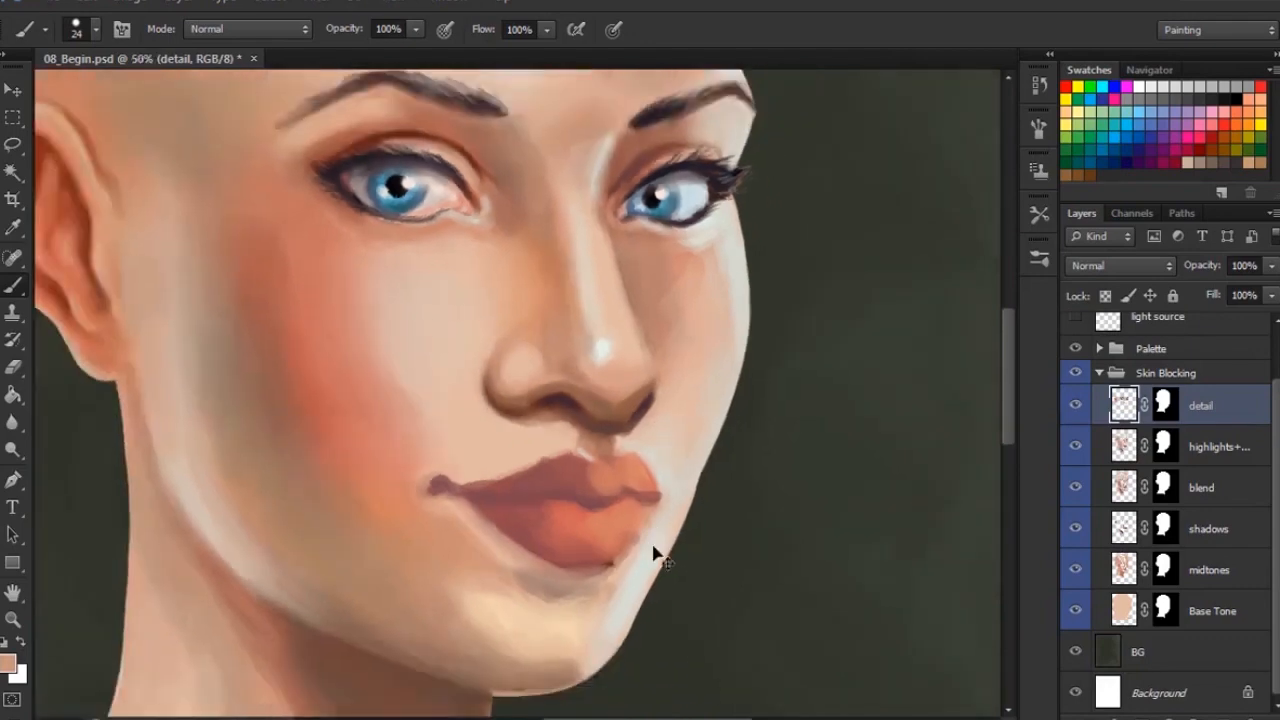
- Zoom out and pick a warm red from the painted colour swatches for the nose and cheeks
{"action": "key", "text": "ctrl+minus"}
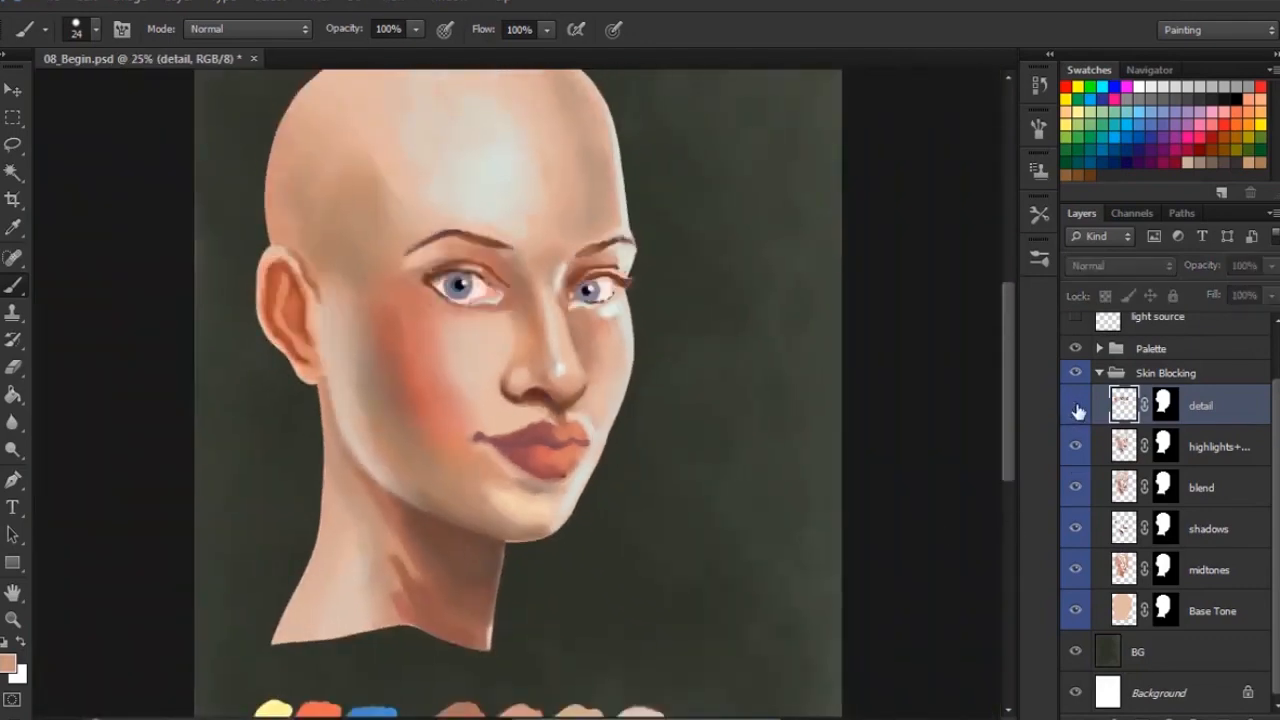
{"action": "left_click", "coordinate": [1076, 404]}
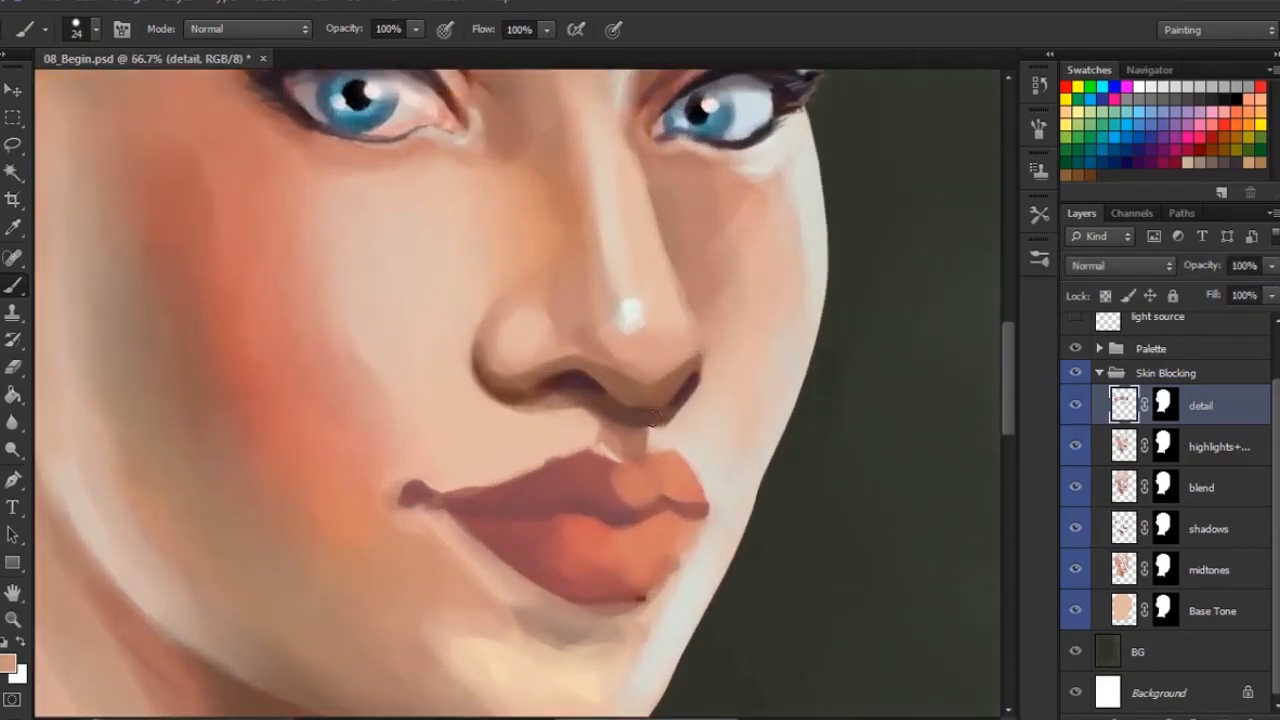
{"action": "left_click", "coordinate": [664, 408]}
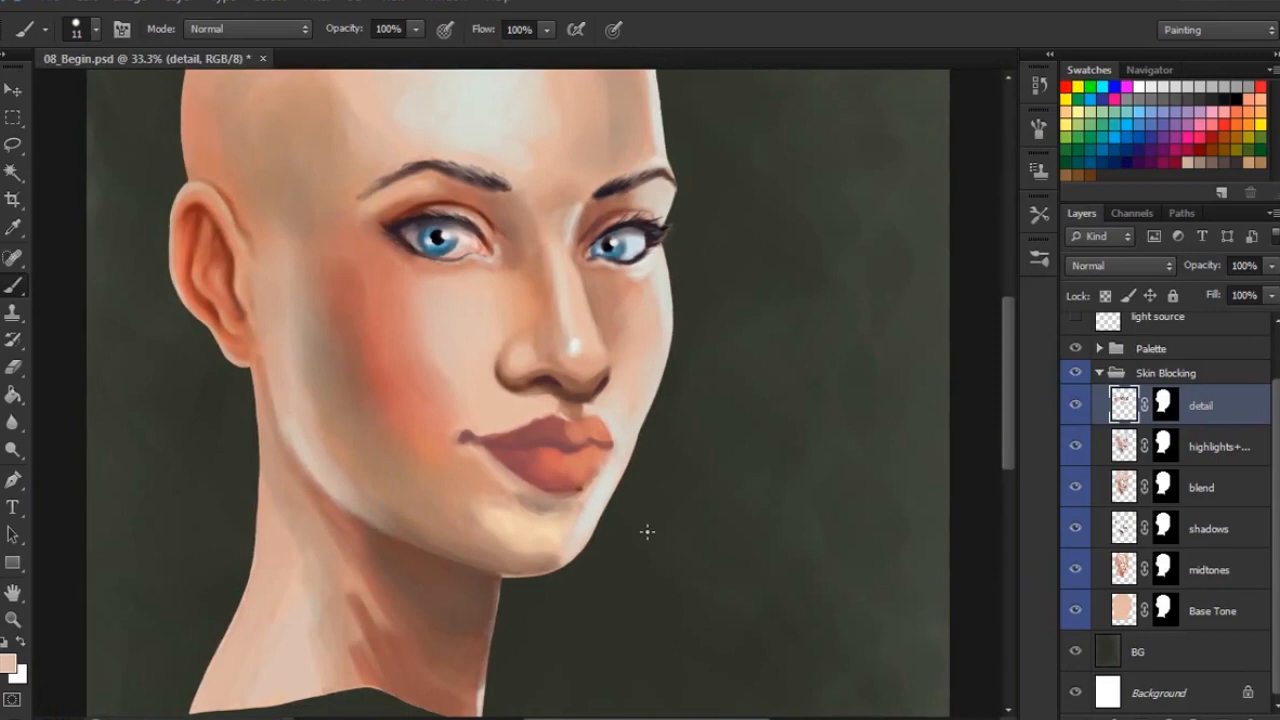
{"action": "scroll", "scroll_direction": "down", "scroll_amount": 3}
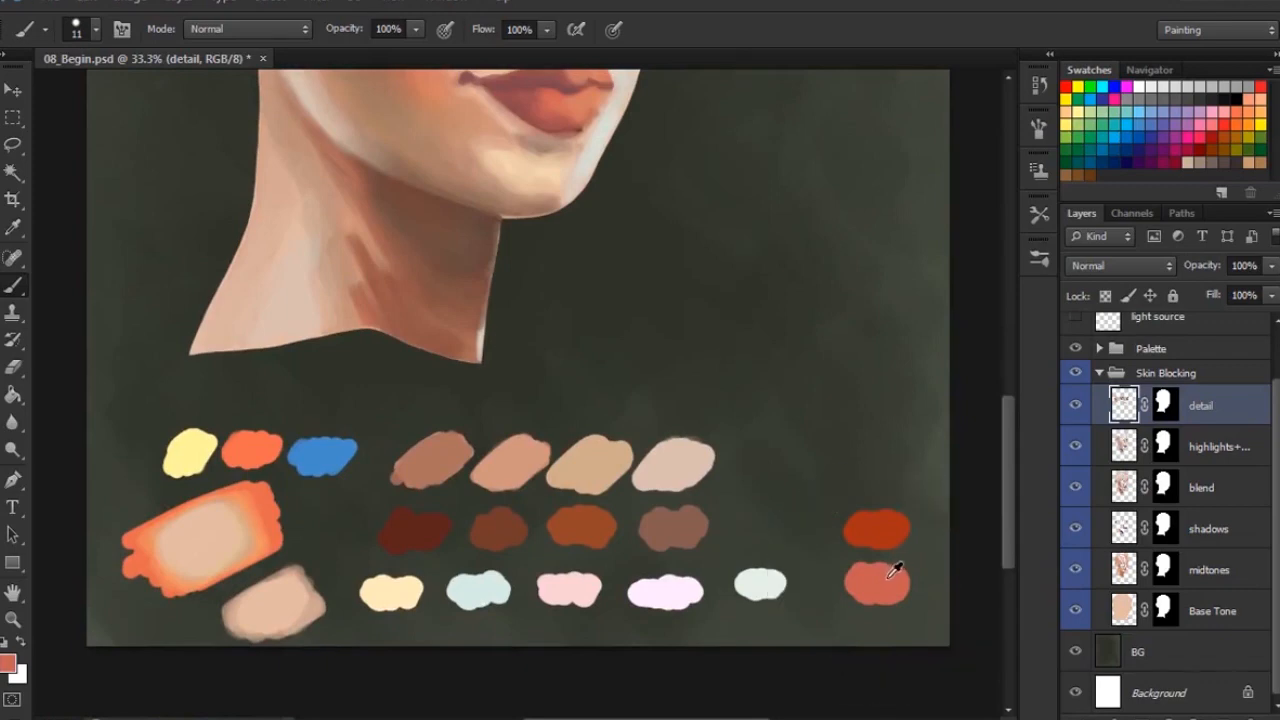
{"action": "mouse_move", "coordinate": [900, 560]}
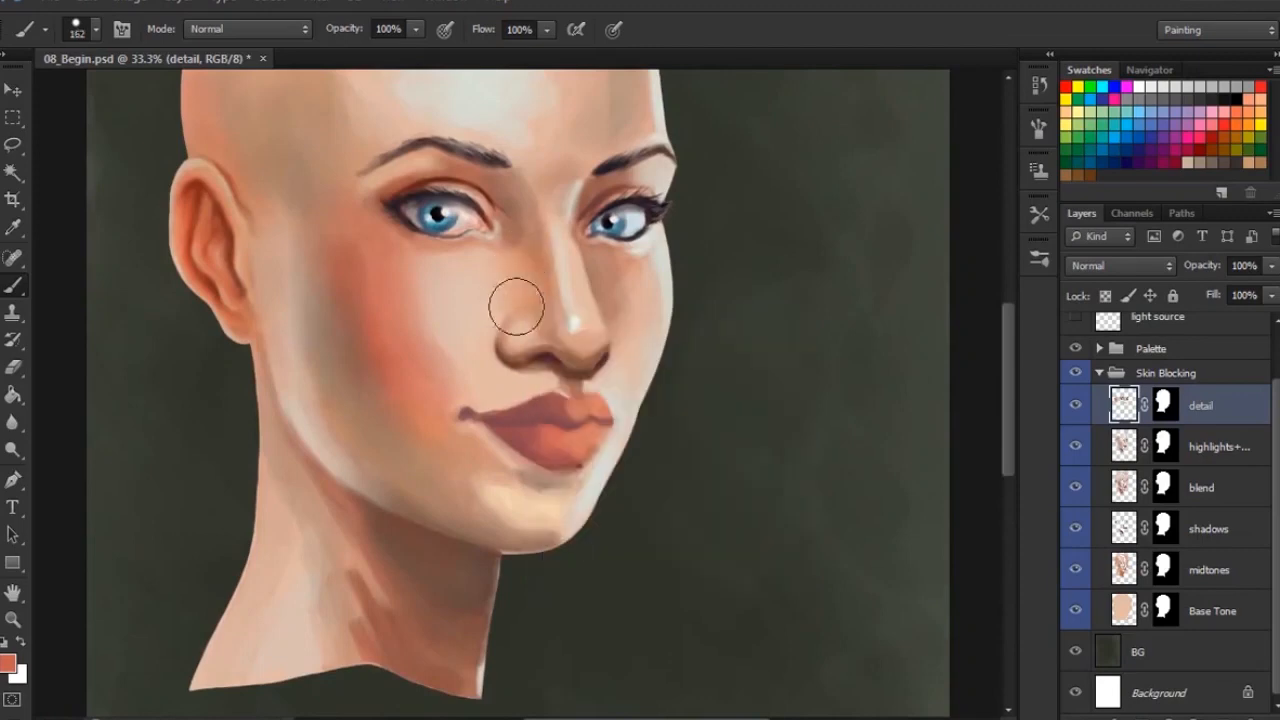
{"action": "mouse_move", "coordinate": [522, 276]}
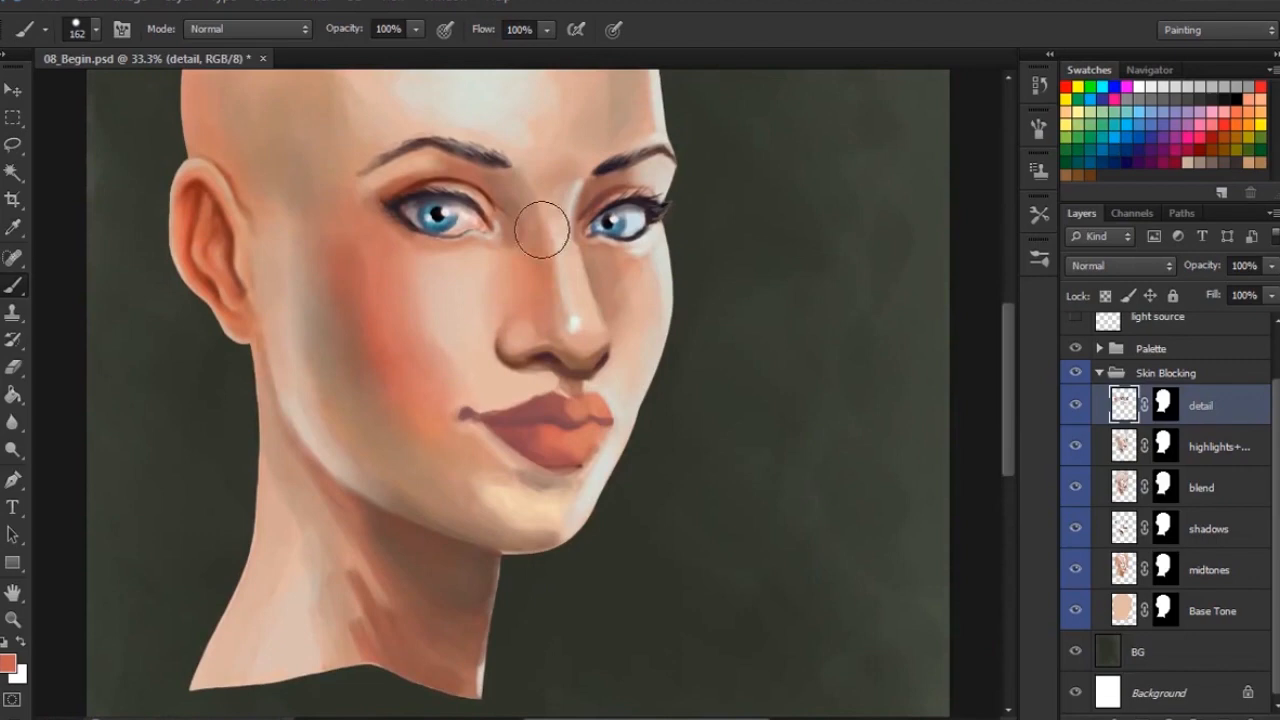
- Shrink the brush for finer warm-tone strokes around the nose bridge
{"action": "right_click", "coordinate": [540, 230]}
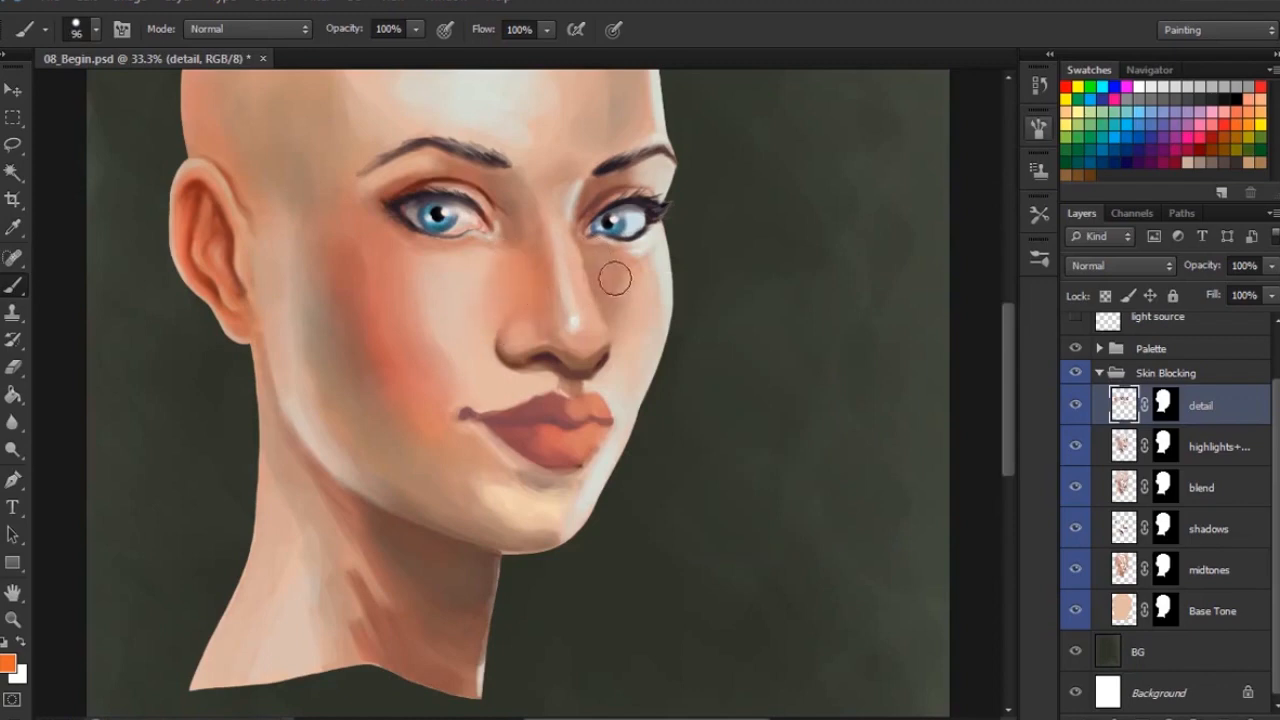
{"action": "mouse_move", "coordinate": [496, 280]}
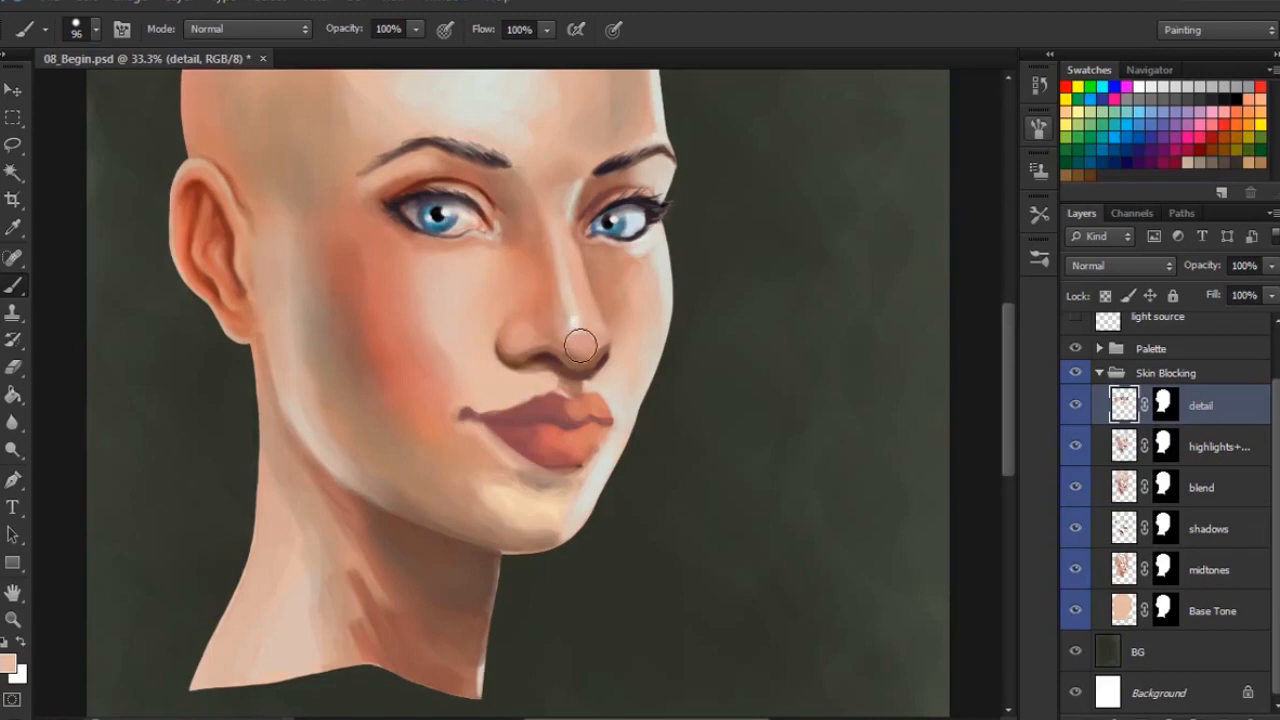
{"action": "right_click", "coordinate": [580, 344]}
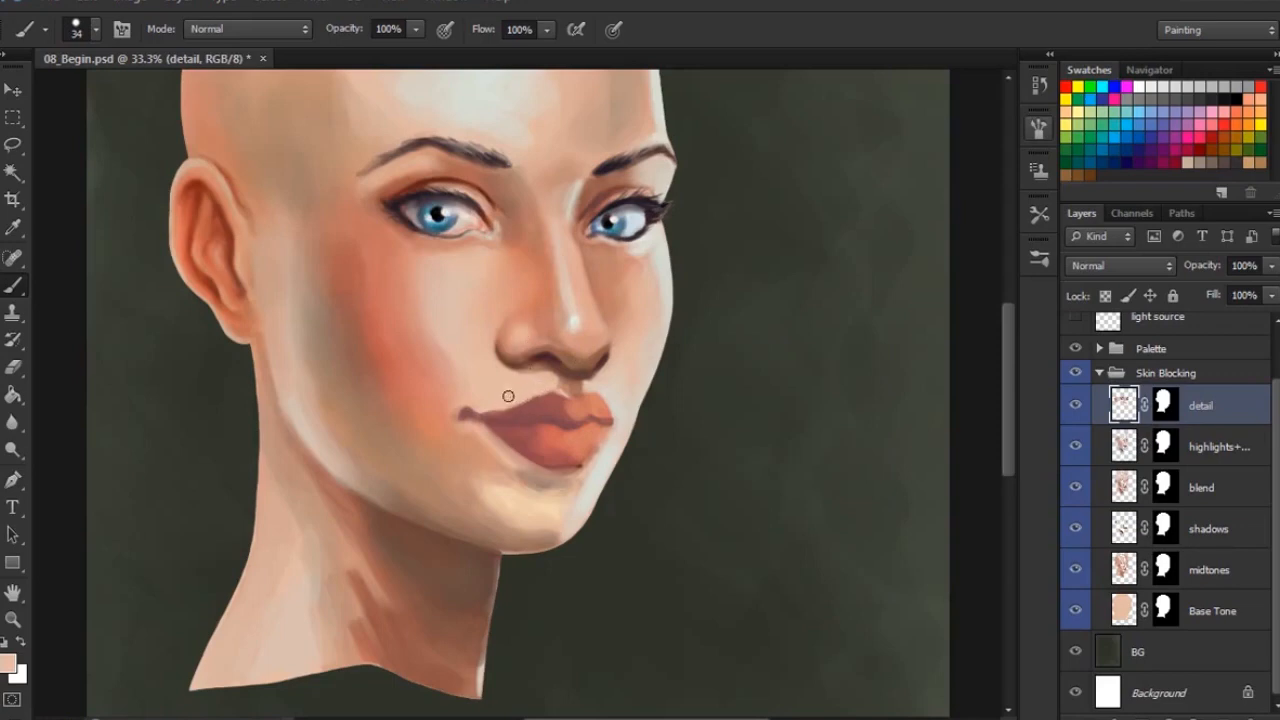
{"action": "mouse_move", "coordinate": [492, 408]}
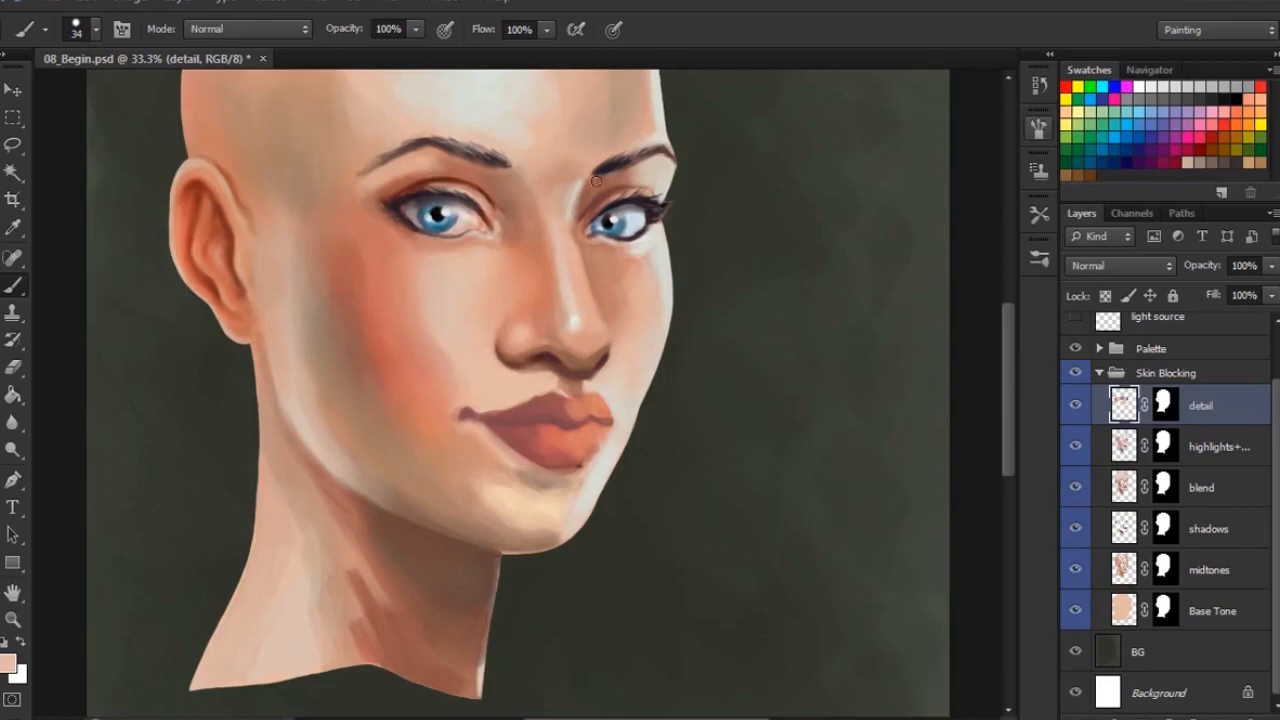
{"action": "mouse_move", "coordinate": [536, 320]}
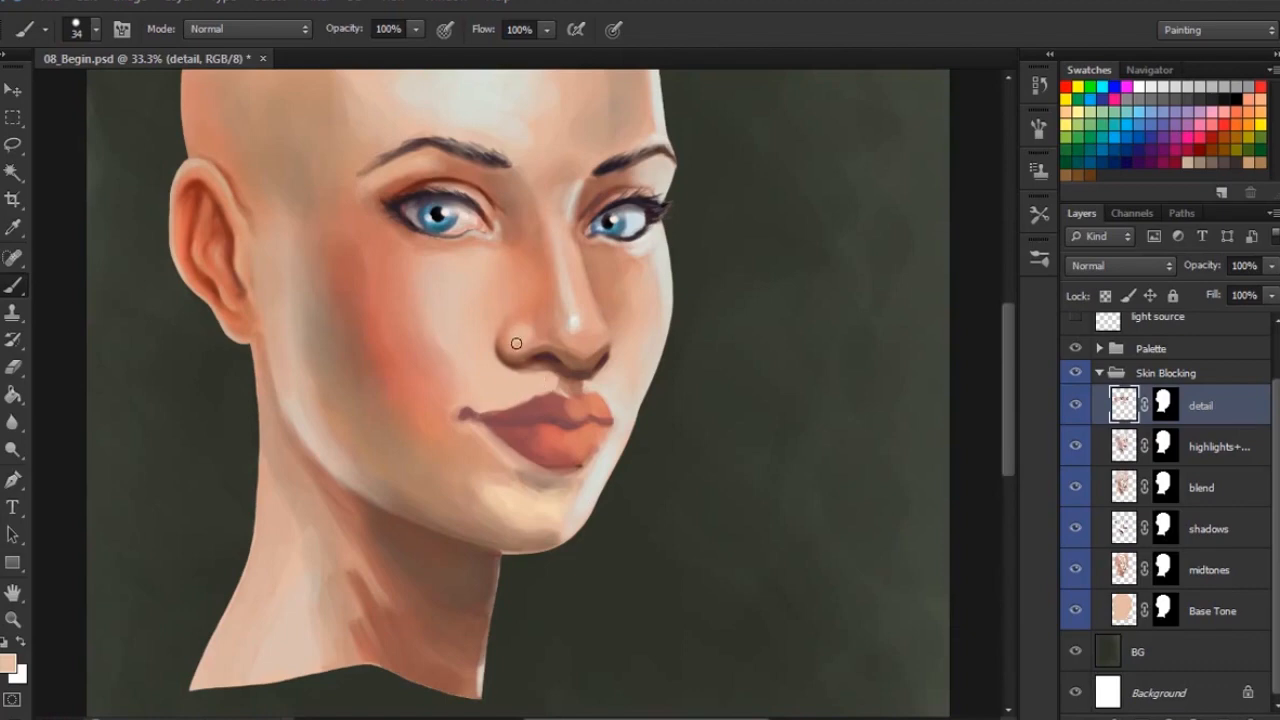
{"action": "mouse_move", "coordinate": [530, 332]}
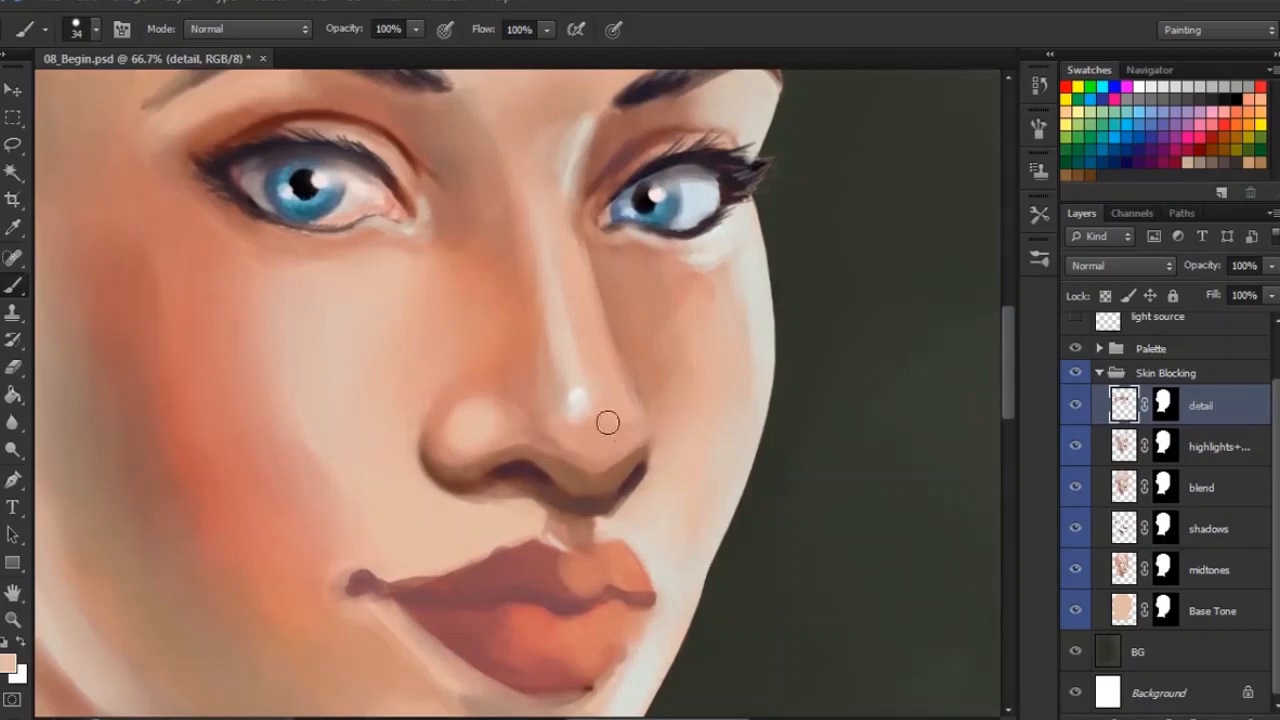
{"action": "mouse_move", "coordinate": [576, 416]}
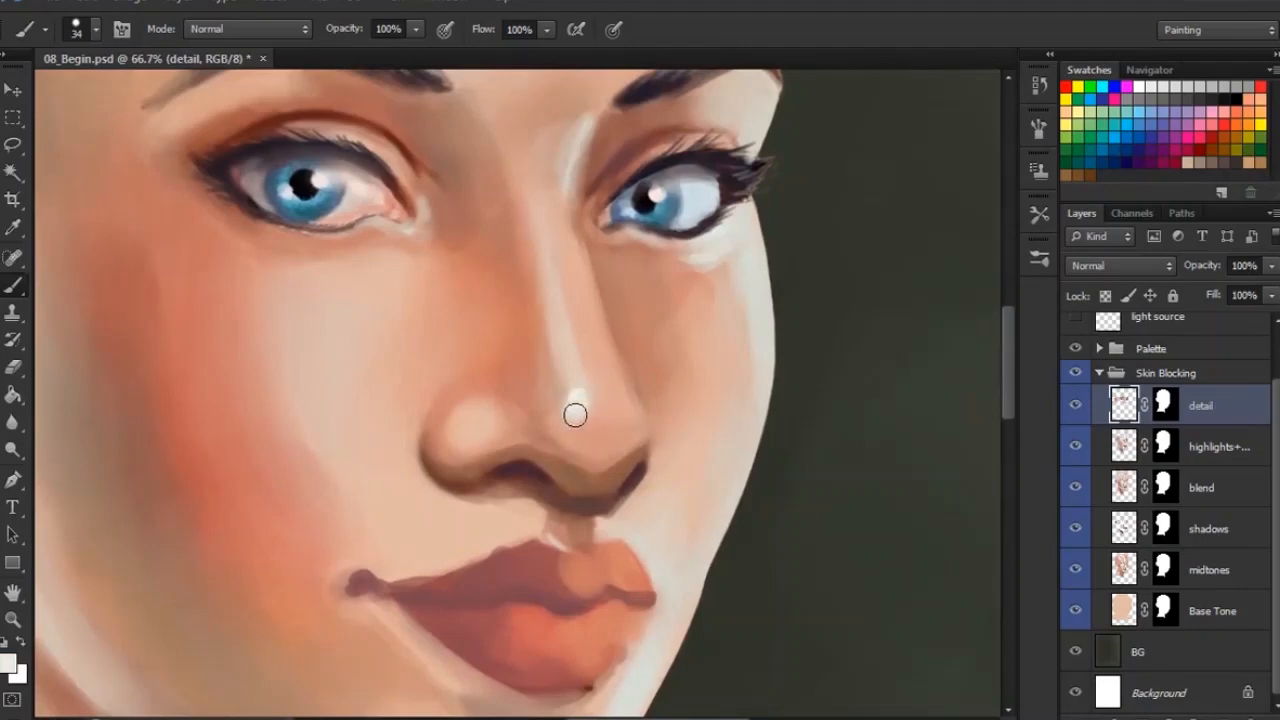
{"action": "mouse_move", "coordinate": [590, 420]}
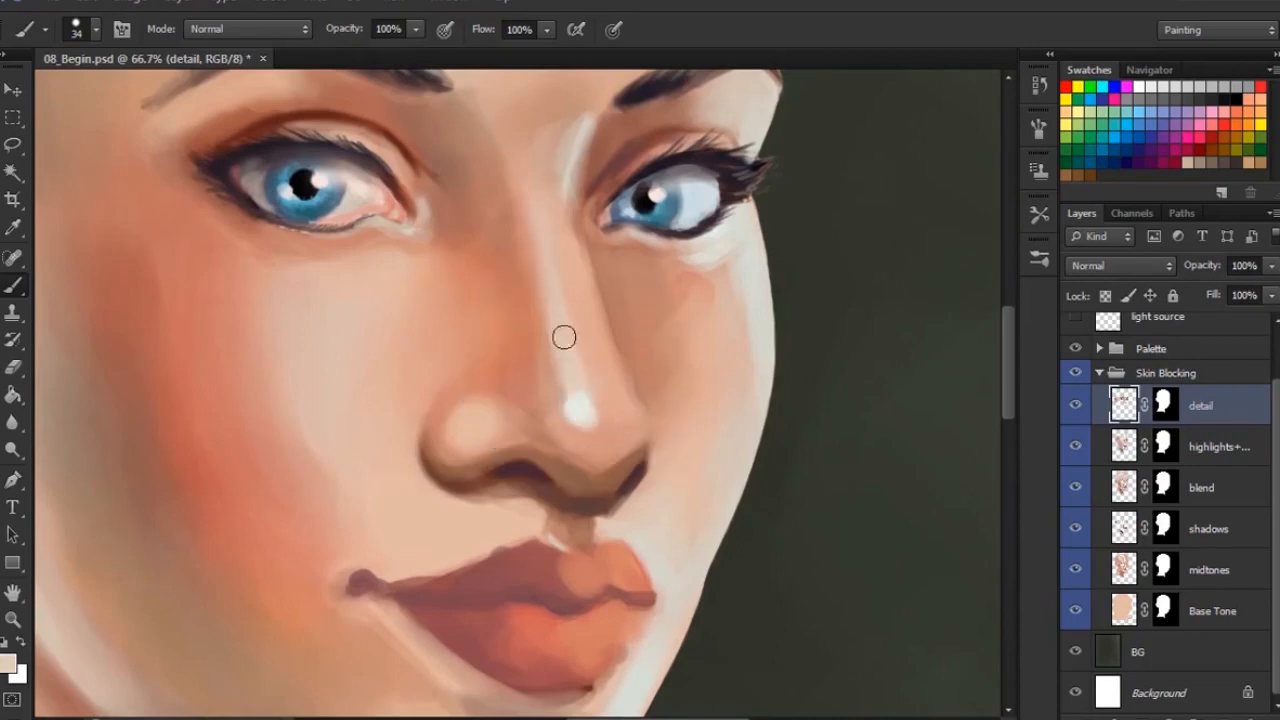
{"action": "mouse_move", "coordinate": [572, 368]}
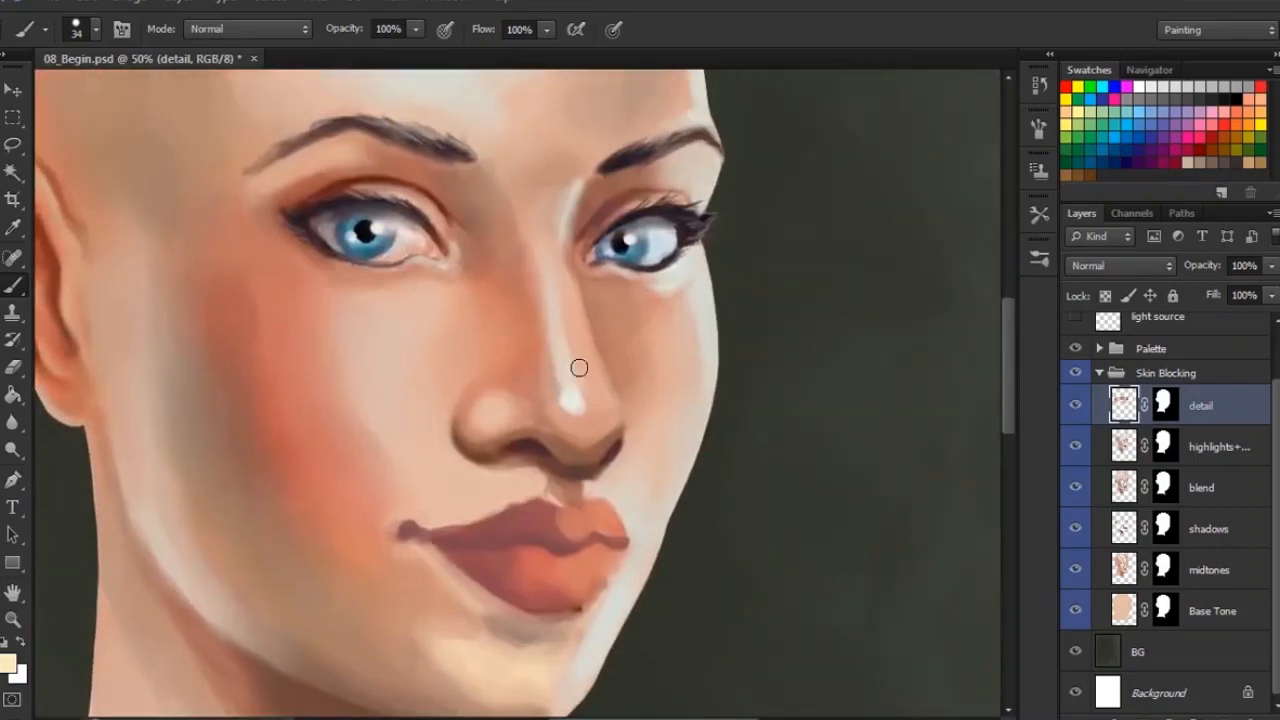
{"action": "mouse_move", "coordinate": [550, 264]}
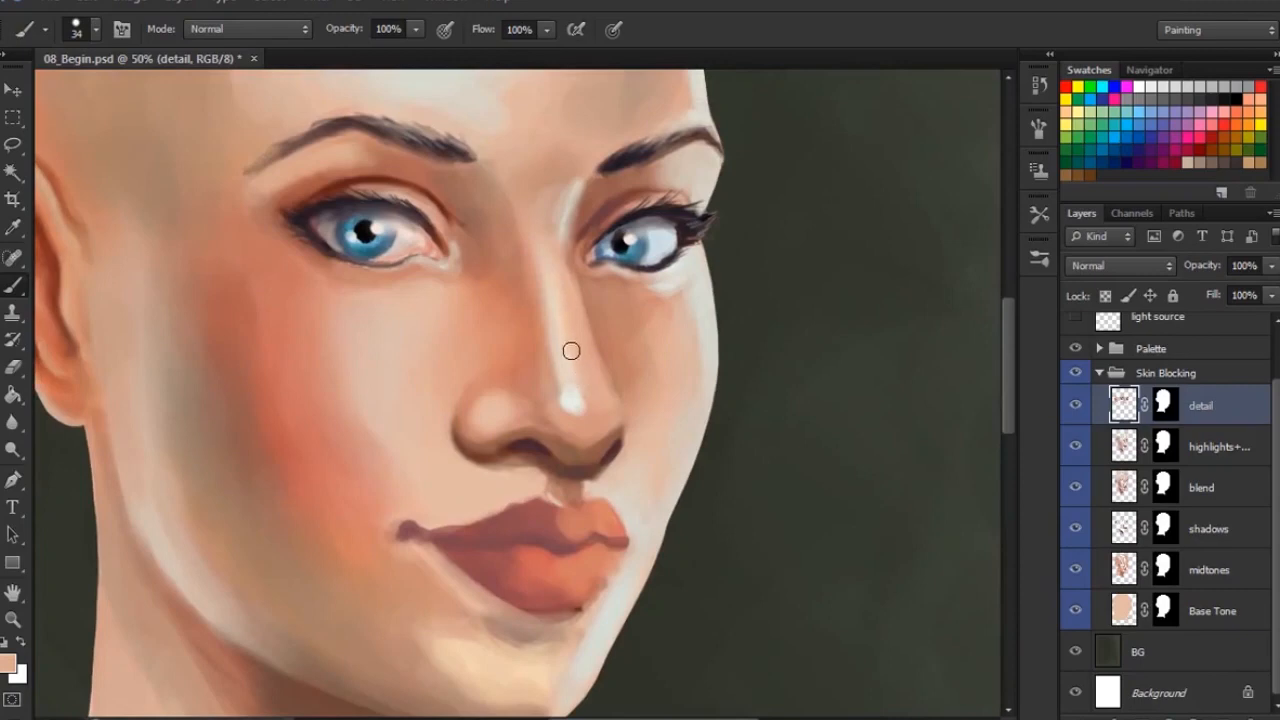
{"action": "mouse_move", "coordinate": [598, 368]}
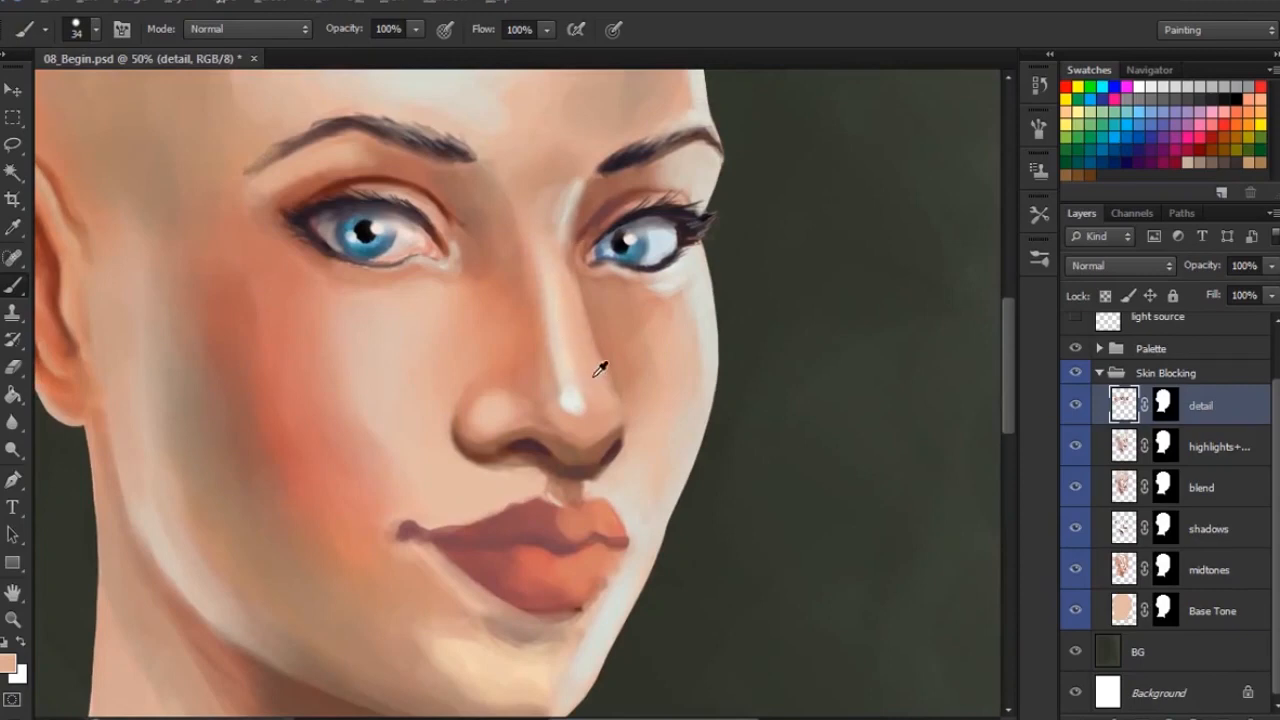
{"action": "mouse_move", "coordinate": [492, 418]}
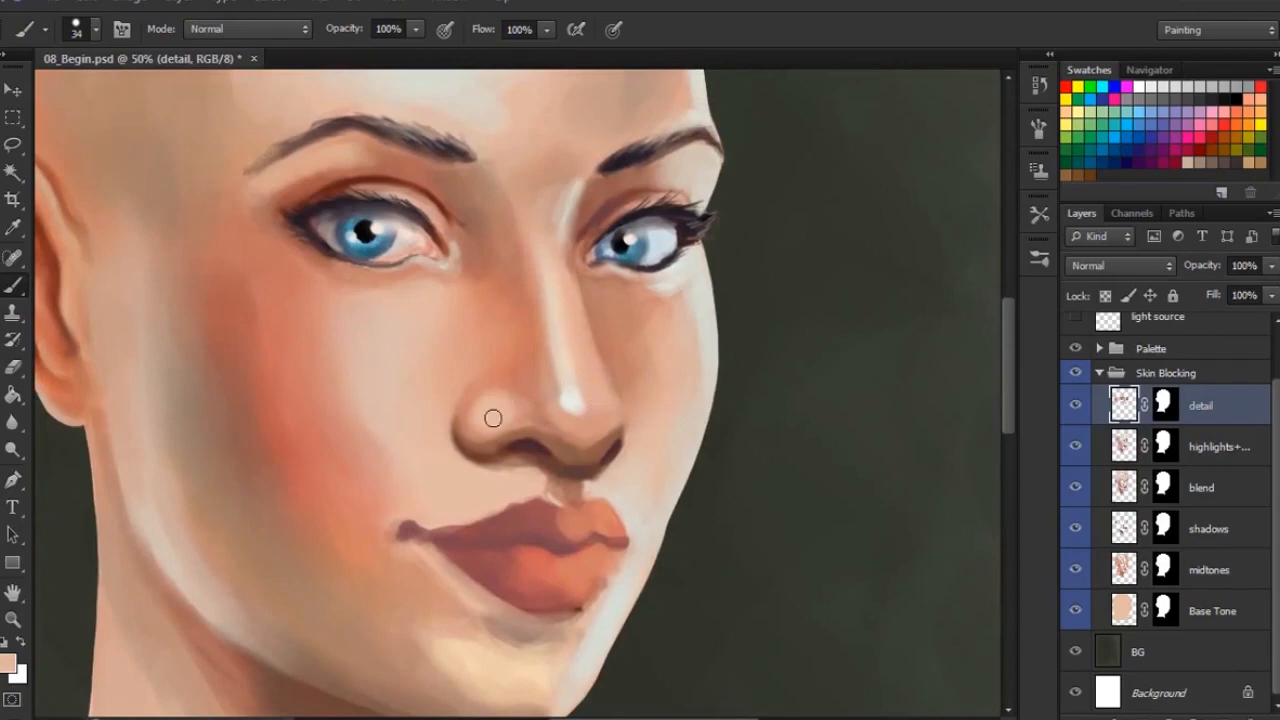
- Set a smaller brush for darkening the nostril shadows and upper-lip edge
{"action": "right_click", "coordinate": [586, 466]}
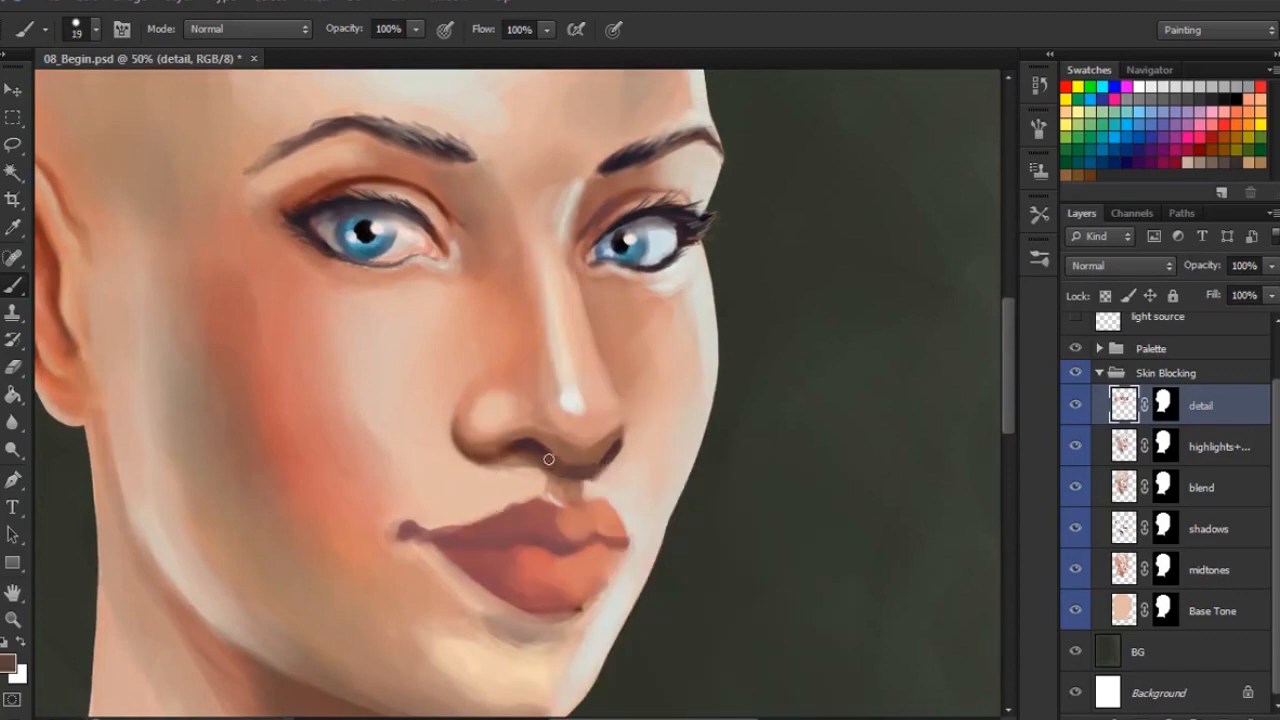
{"action": "right_click", "coordinate": [548, 458]}
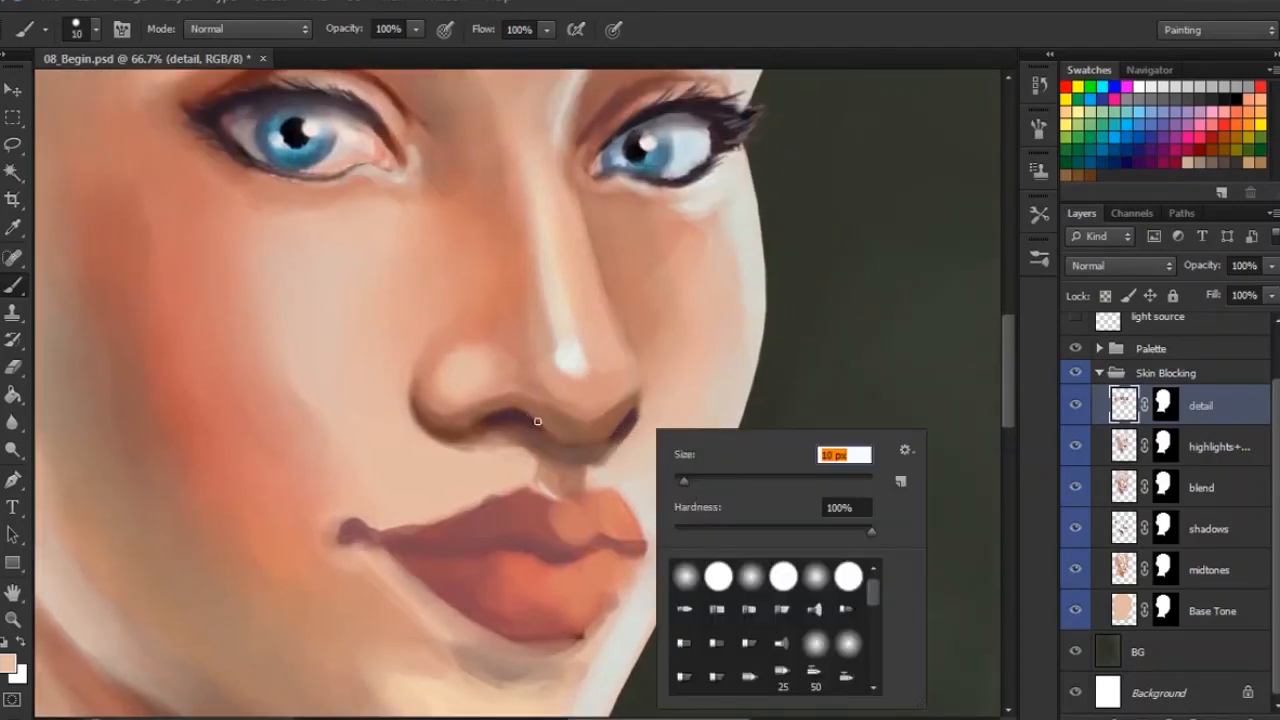
{"action": "left_click", "coordinate": [468, 424]}
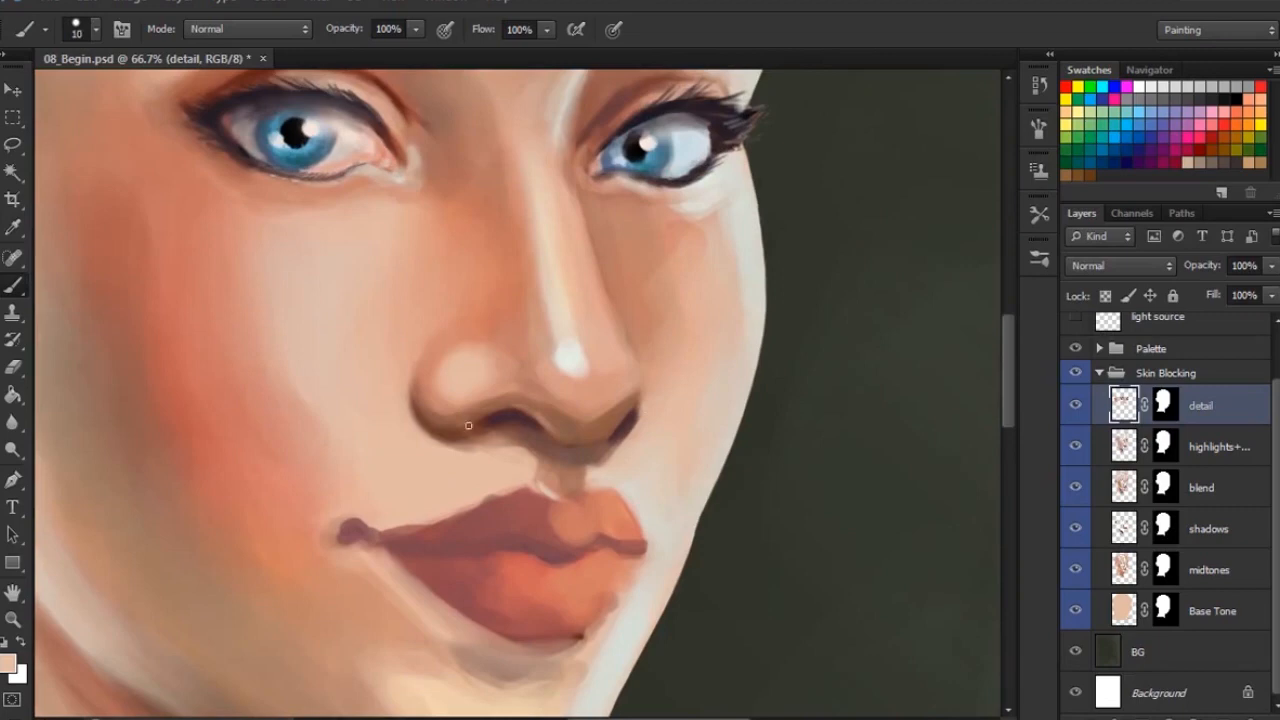
{"action": "mouse_move", "coordinate": [600, 444]}
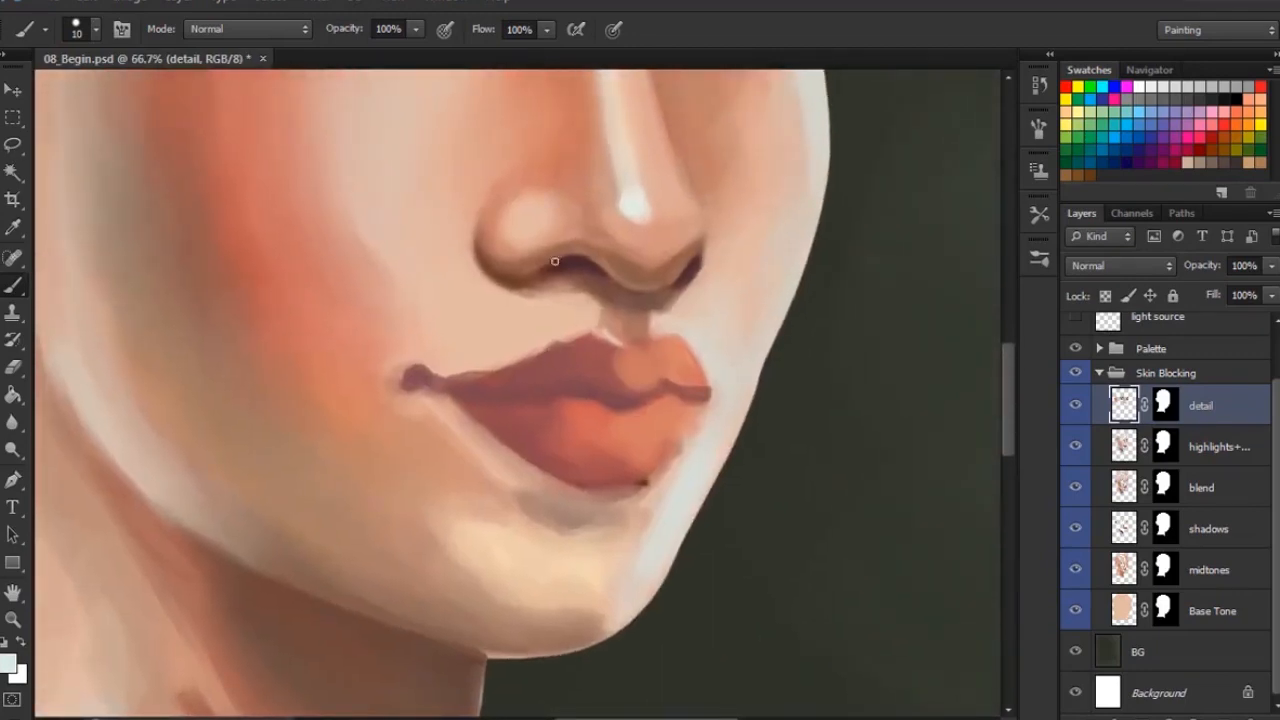
{"action": "mouse_move", "coordinate": [648, 288]}
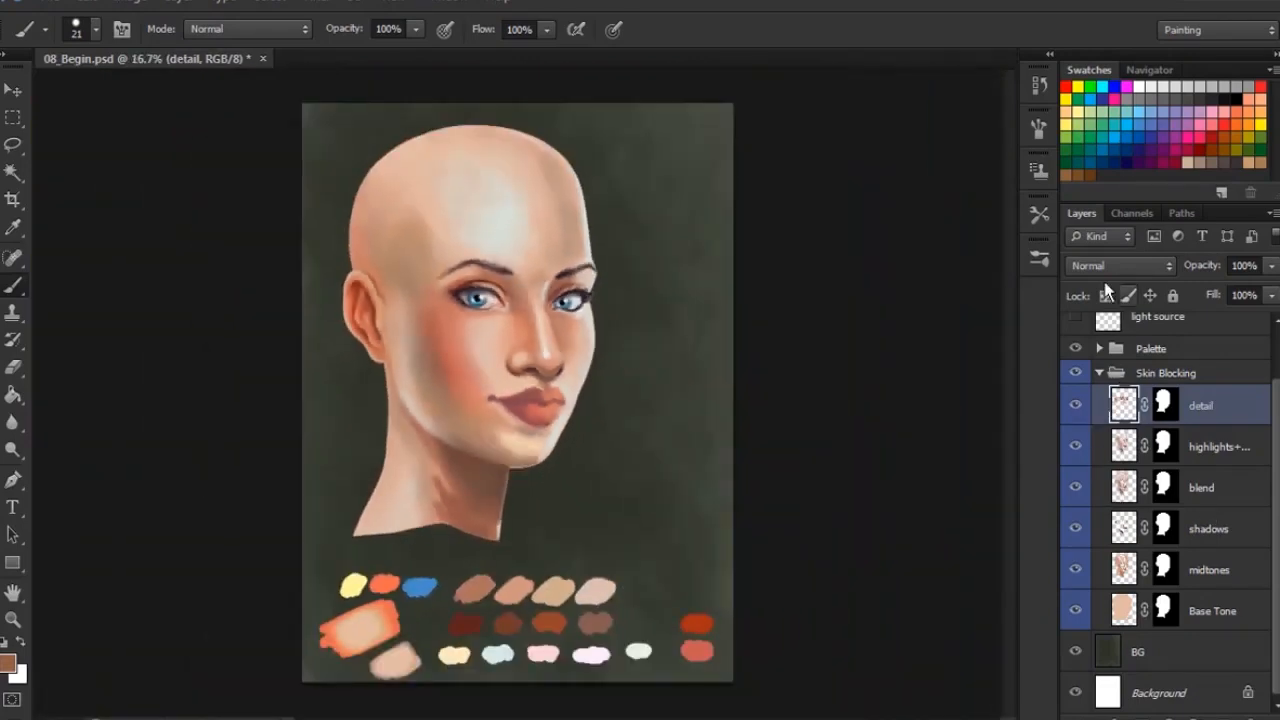
{"action": "left_click", "coordinate": [1076, 404]}
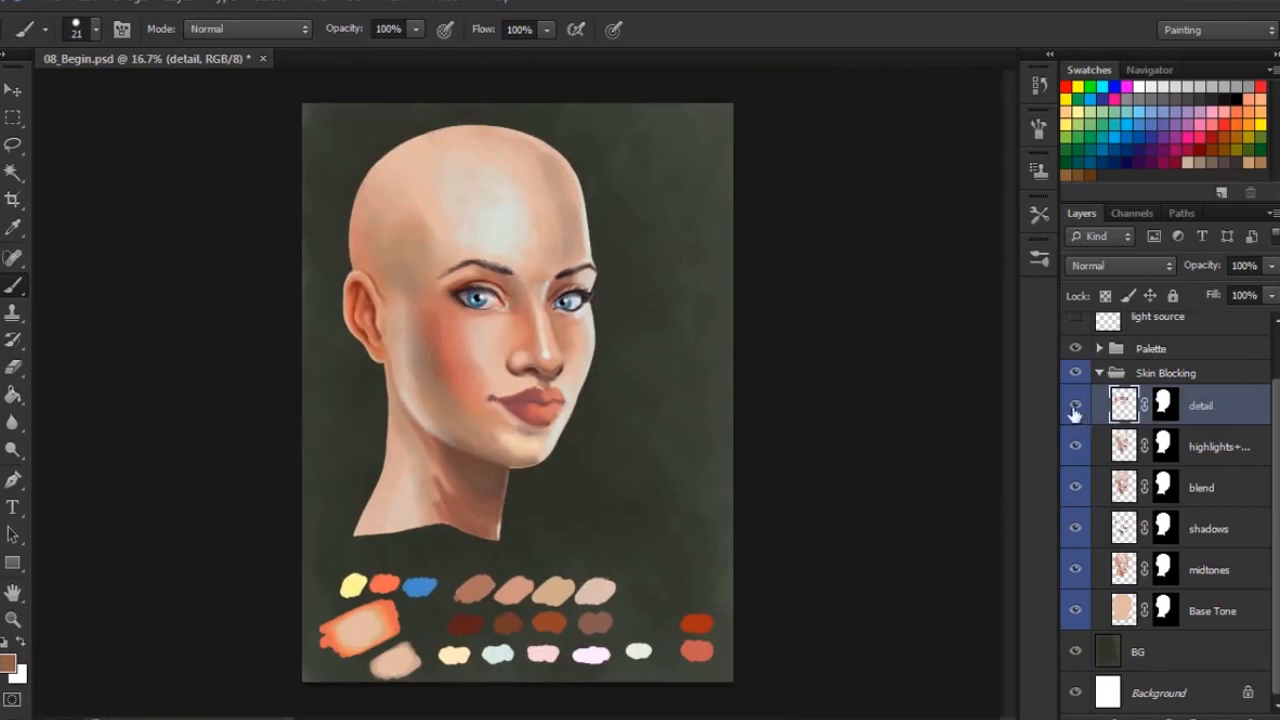
{"action": "left_click", "coordinate": [1076, 404]}
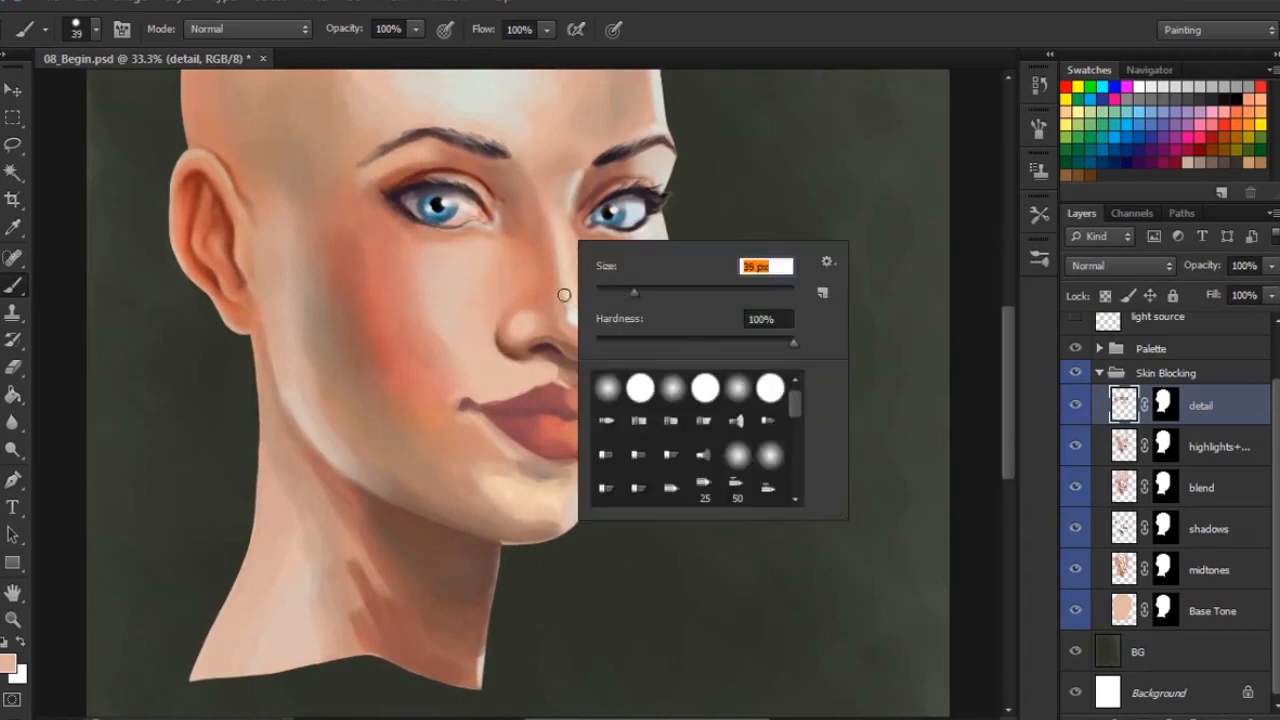
- Resize the brush for painting warm reds and reflected light along the nose and cheek
{"action": "left_click", "coordinate": [568, 148]}
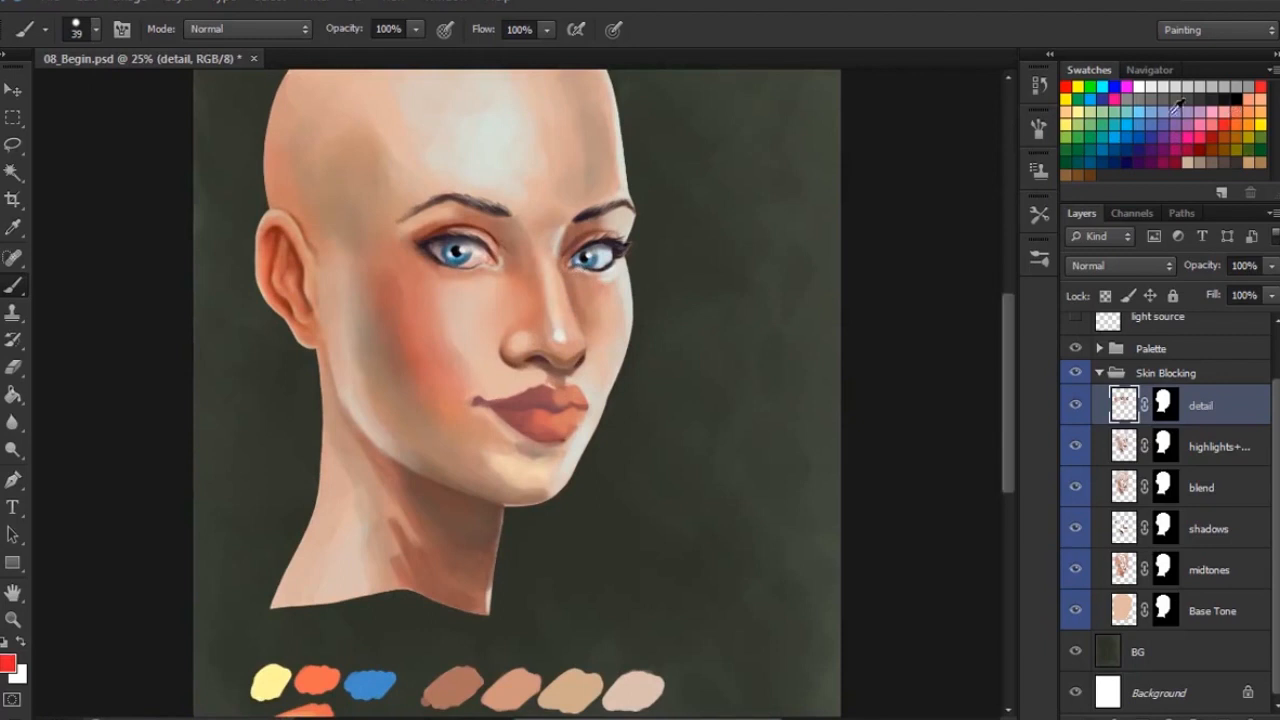
{"action": "mouse_move", "coordinate": [588, 296]}
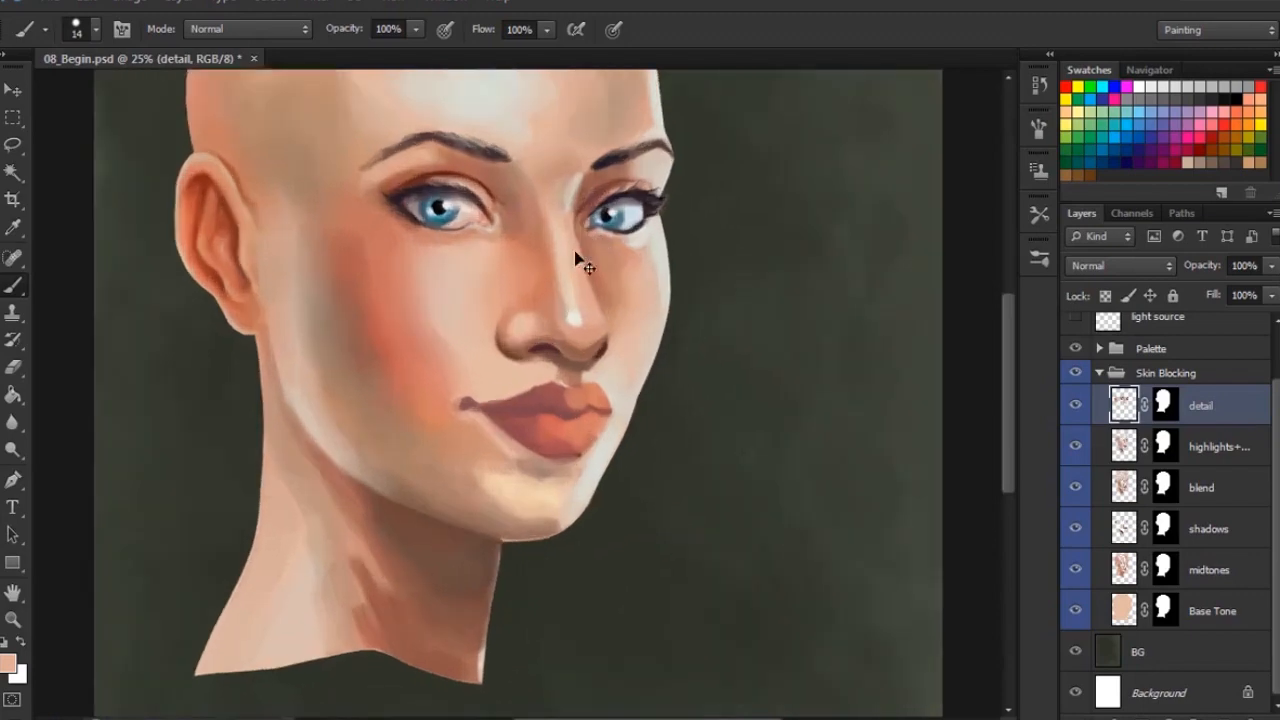
{"action": "right_click", "coordinate": [568, 230]}
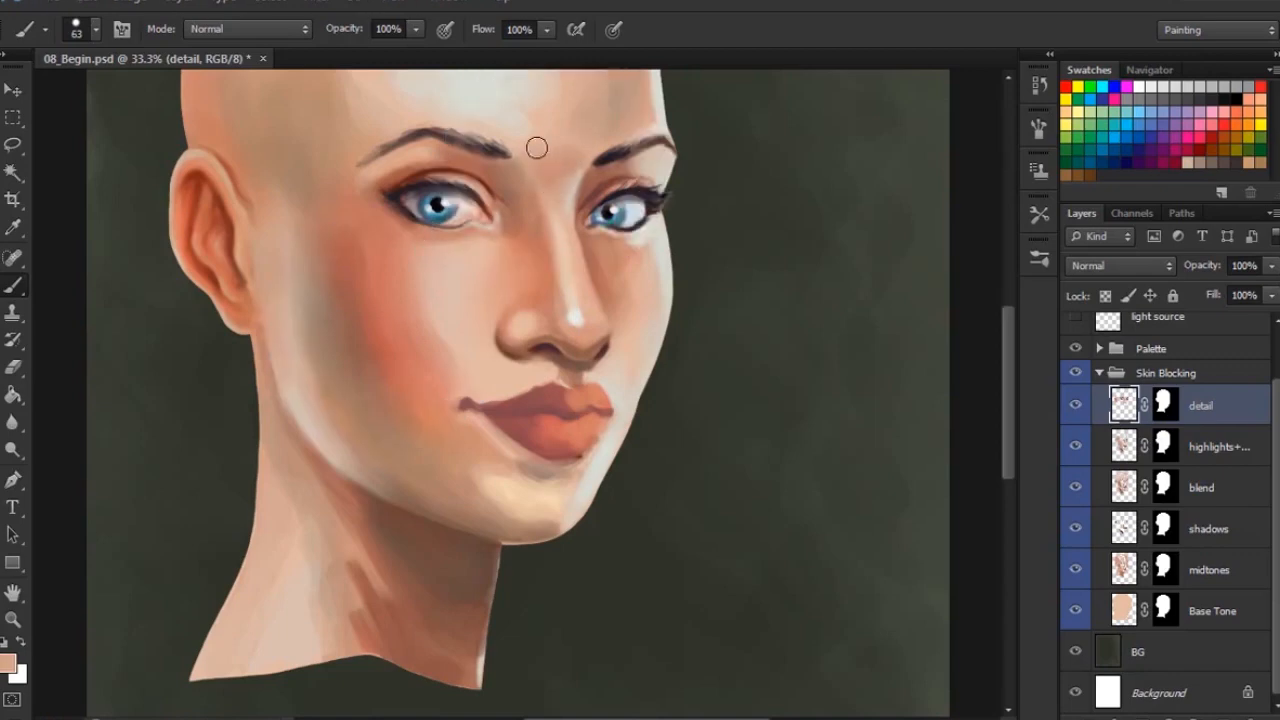
{"action": "mouse_move", "coordinate": [556, 204]}
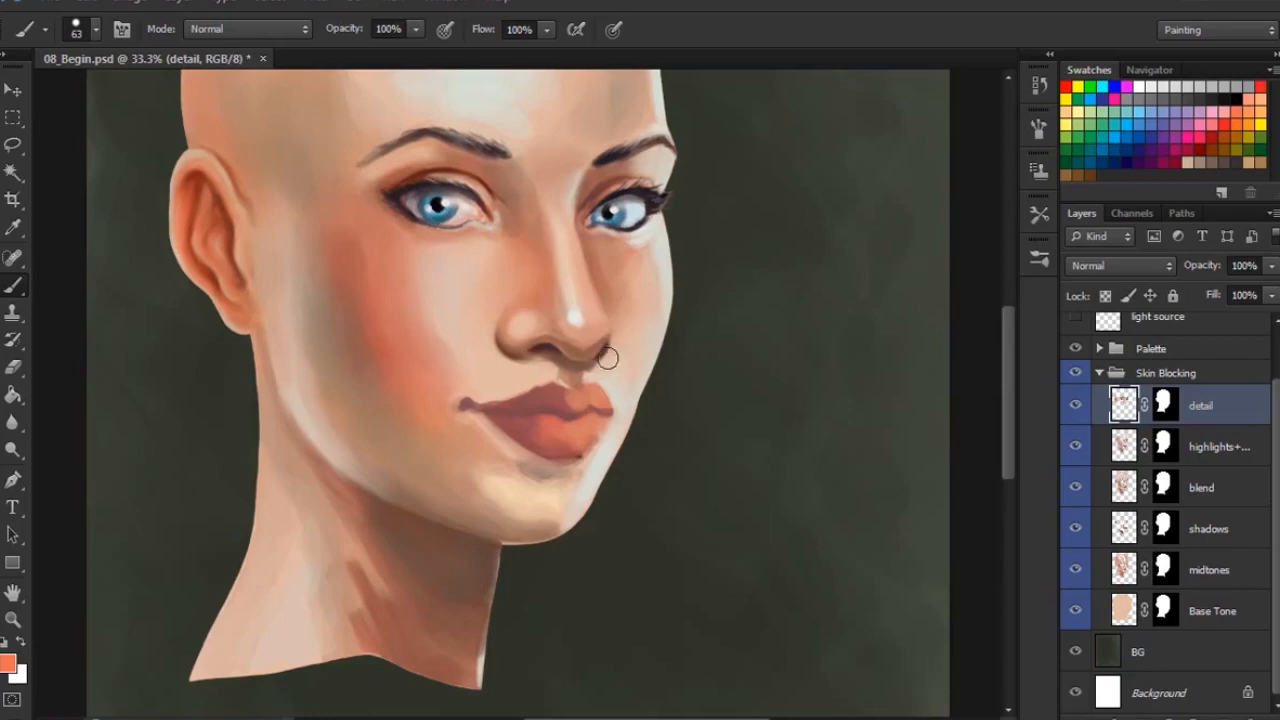
{"action": "mouse_move", "coordinate": [620, 320]}
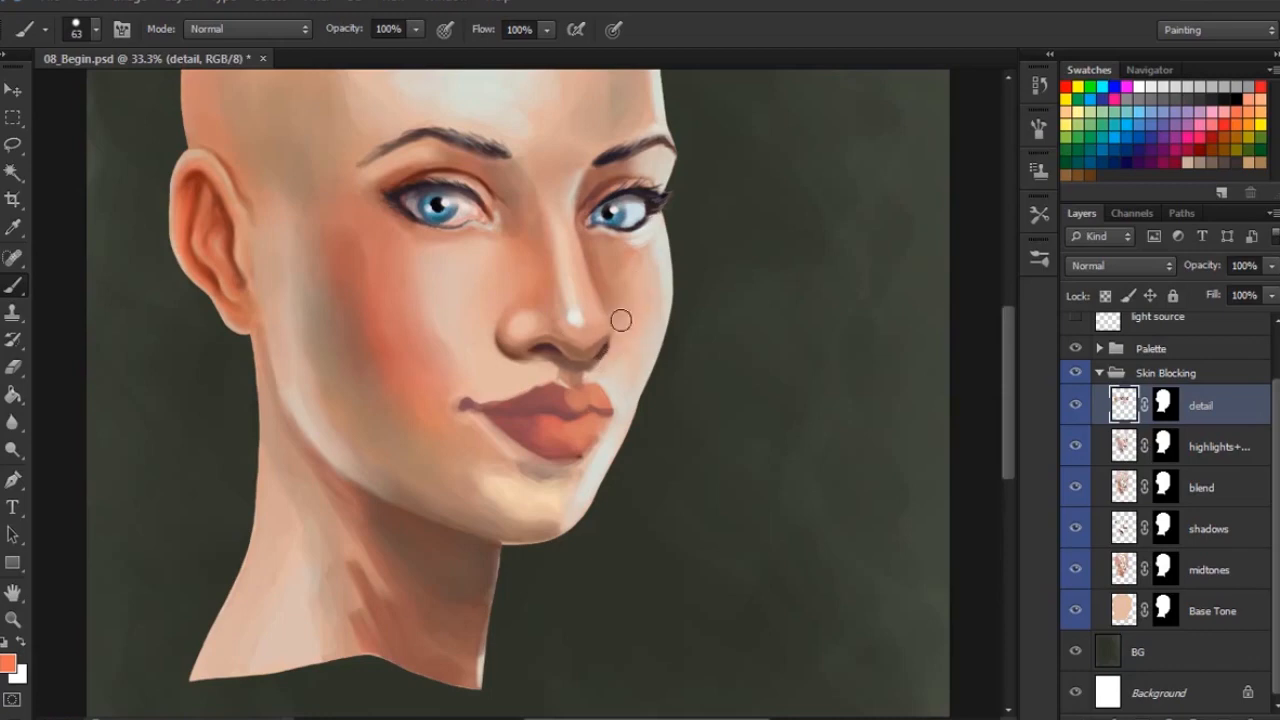
{"action": "mouse_move", "coordinate": [492, 320]}
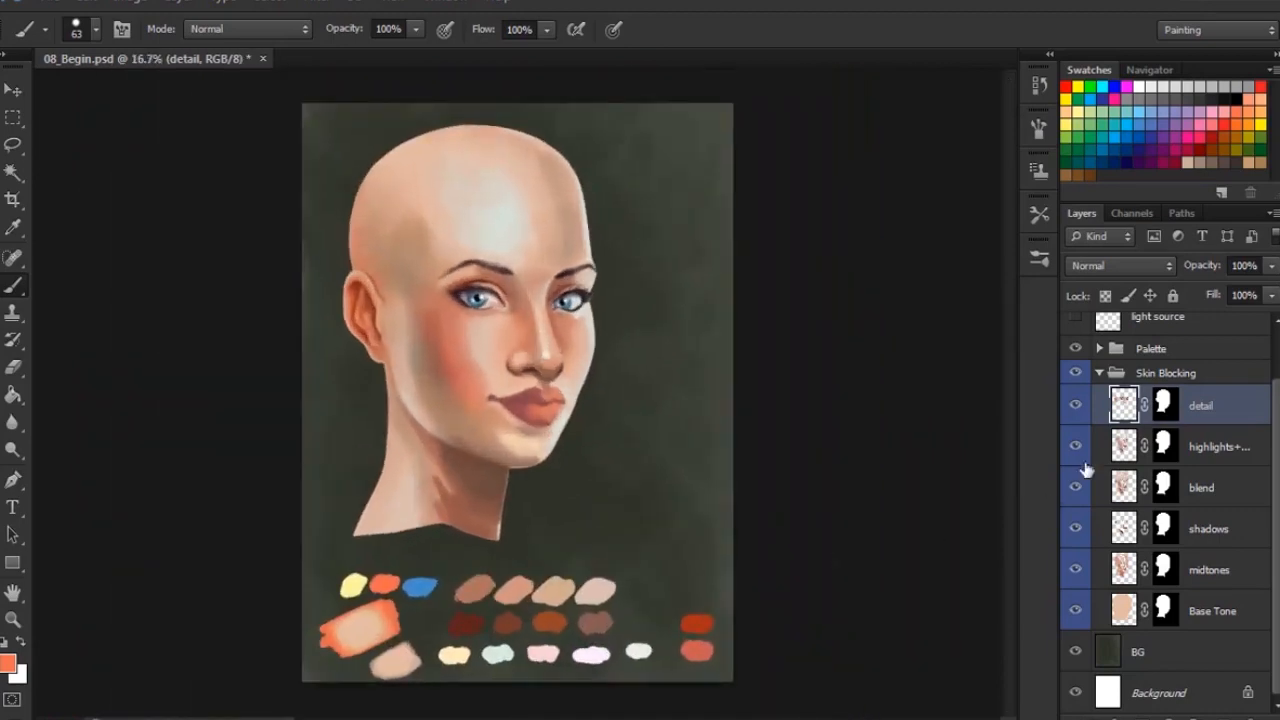
{"action": "left_click", "coordinate": [1076, 404]}
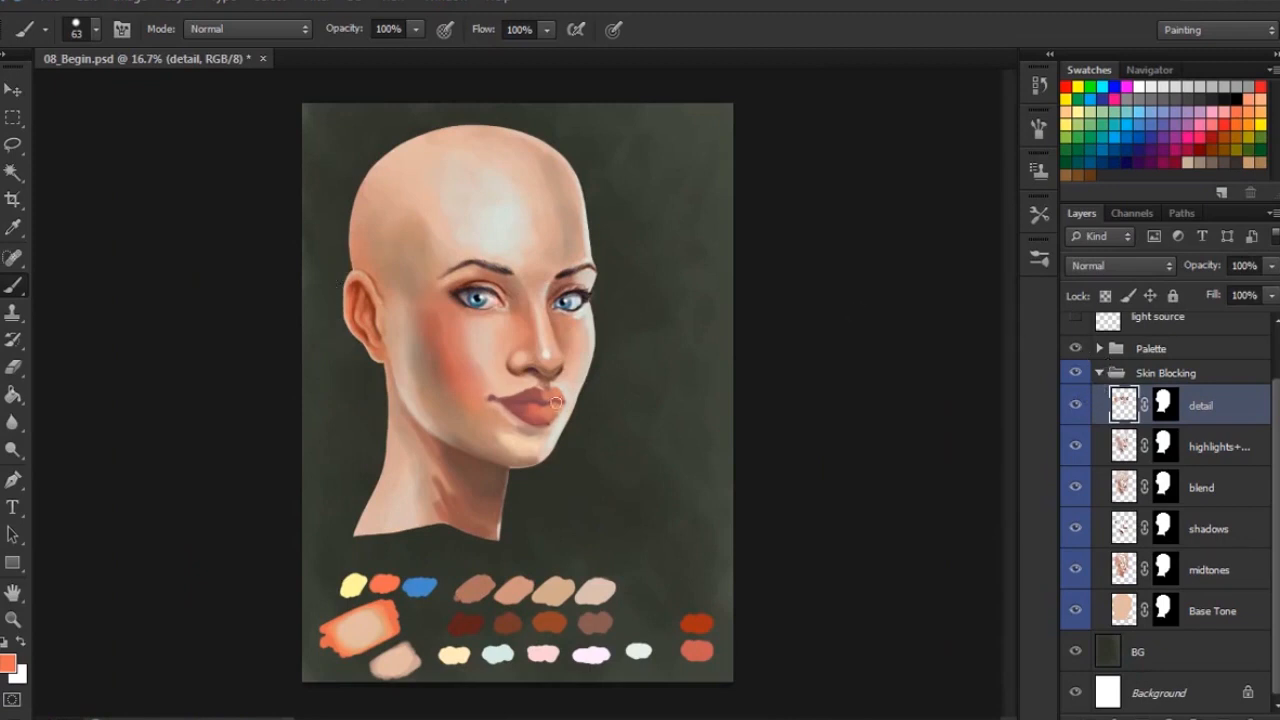
{"action": "mouse_move", "coordinate": [466, 396]}
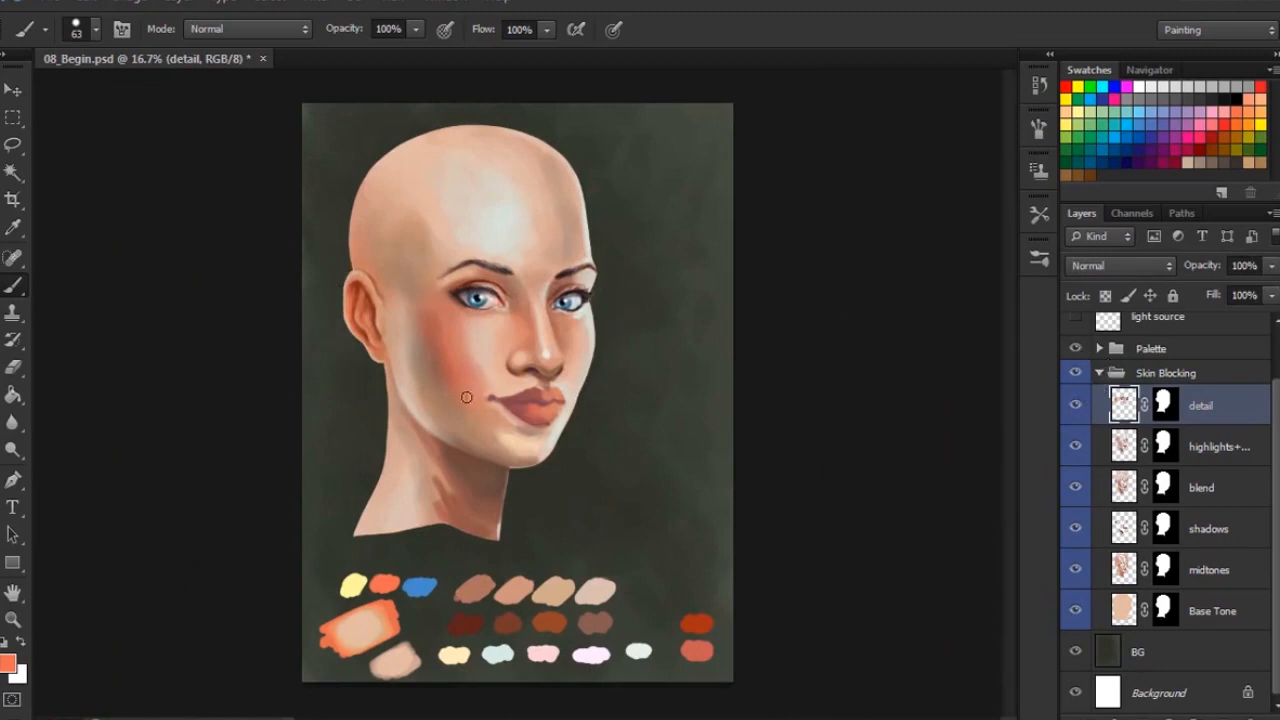
{"action": "mouse_move", "coordinate": [588, 352]}
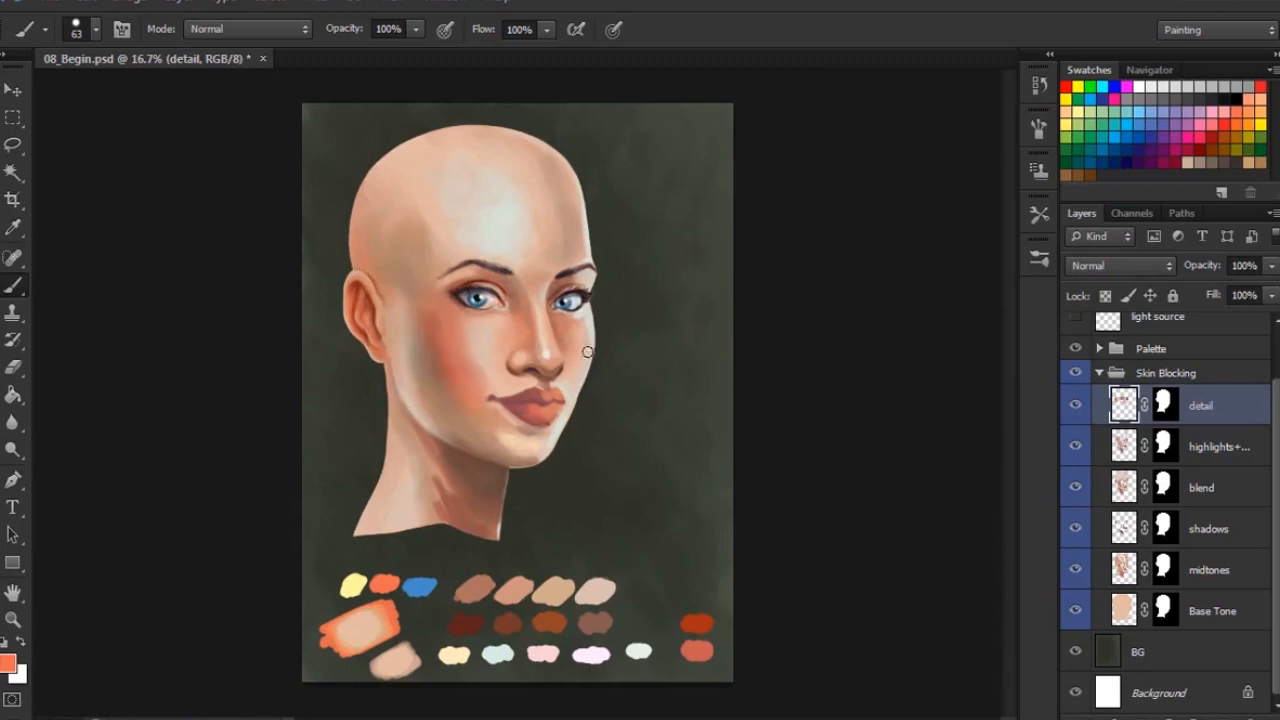
{"action": "mouse_move", "coordinate": [574, 356]}
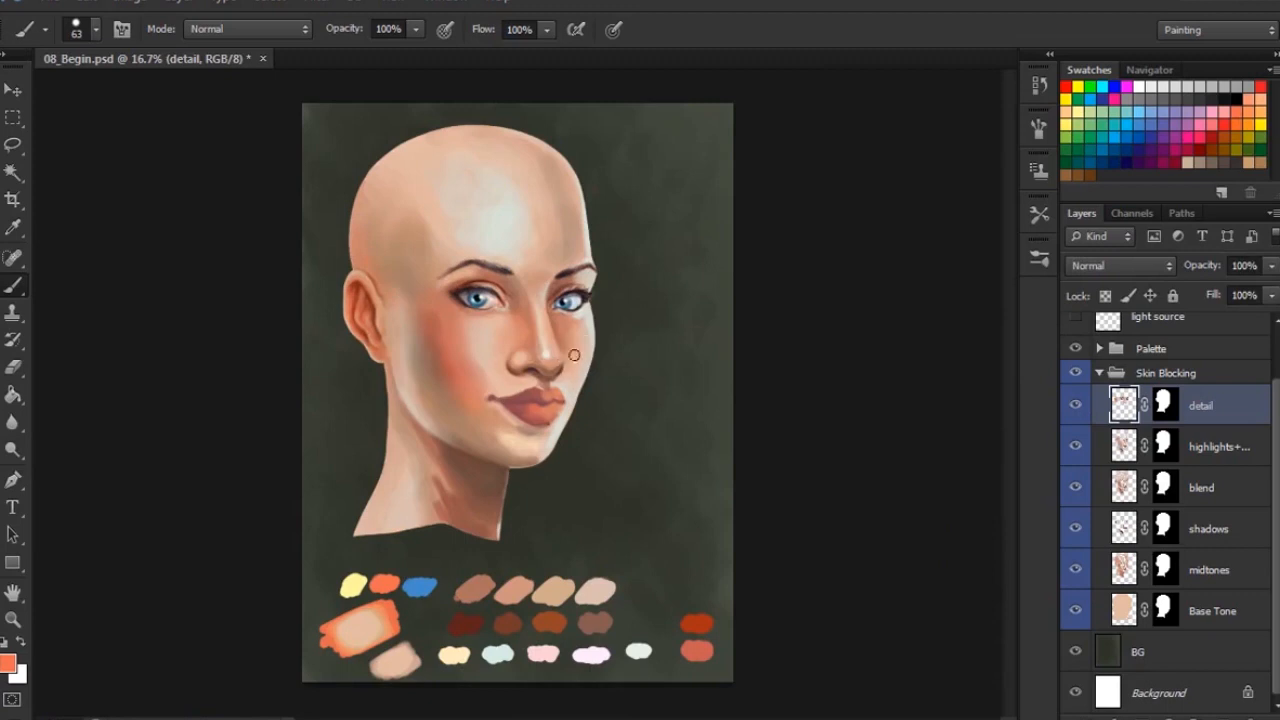